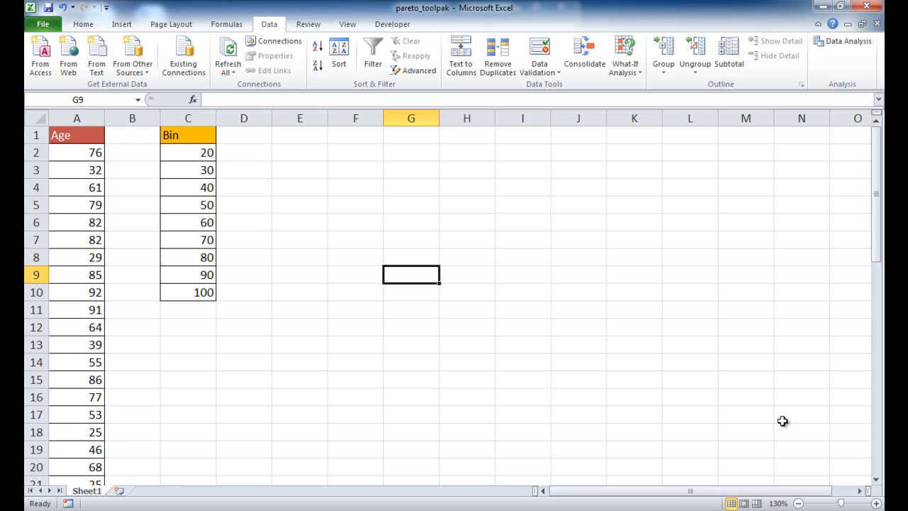
mouse_move(799, 146)
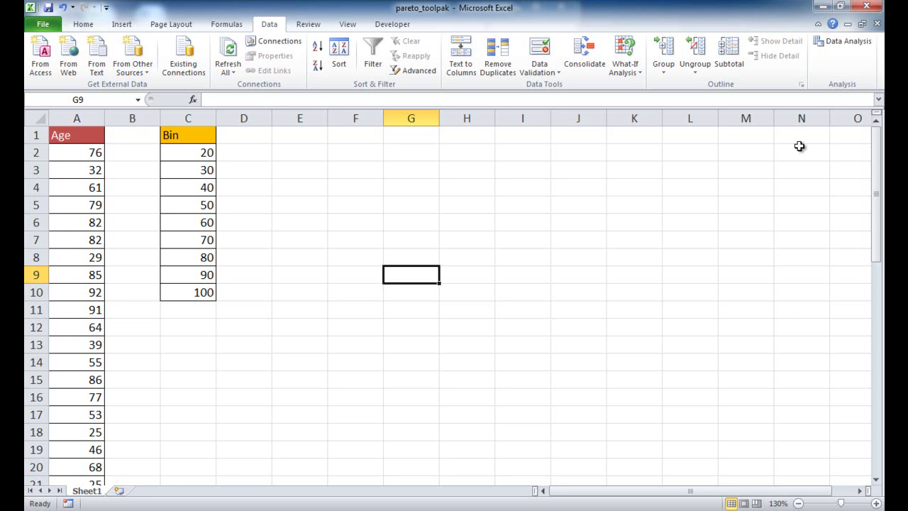
mouse_move(842, 44)
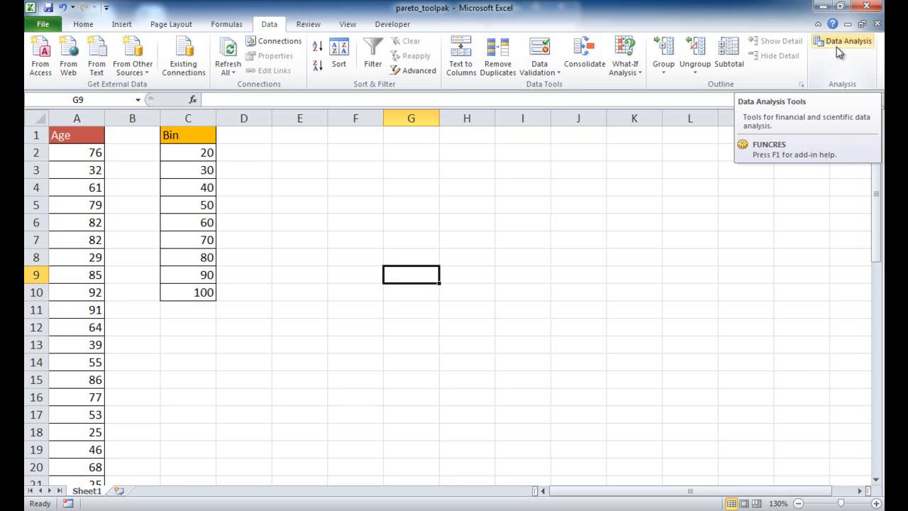
mouse_move(840, 48)
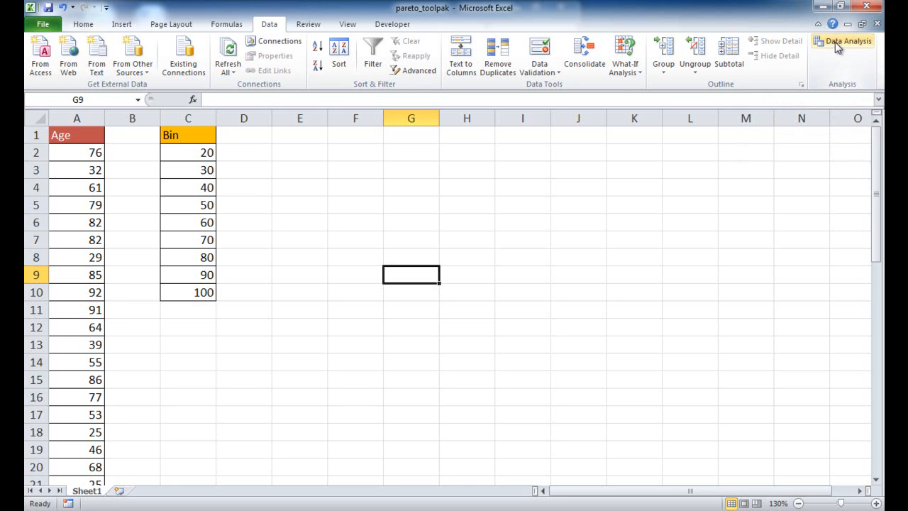
mouse_move(20, 48)
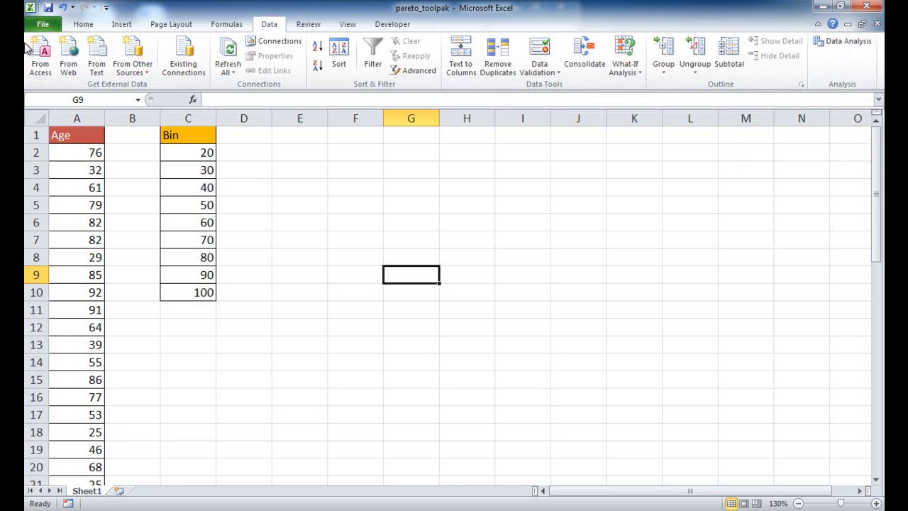
- Disable the Analysis ToolPak add-in from Excel Options > Add-Ins
left_click(43, 22)
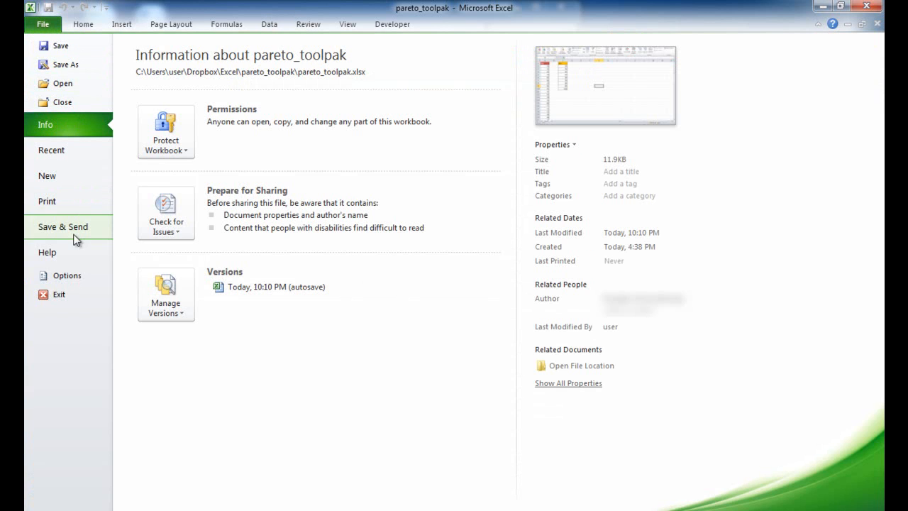
left_click(68, 275)
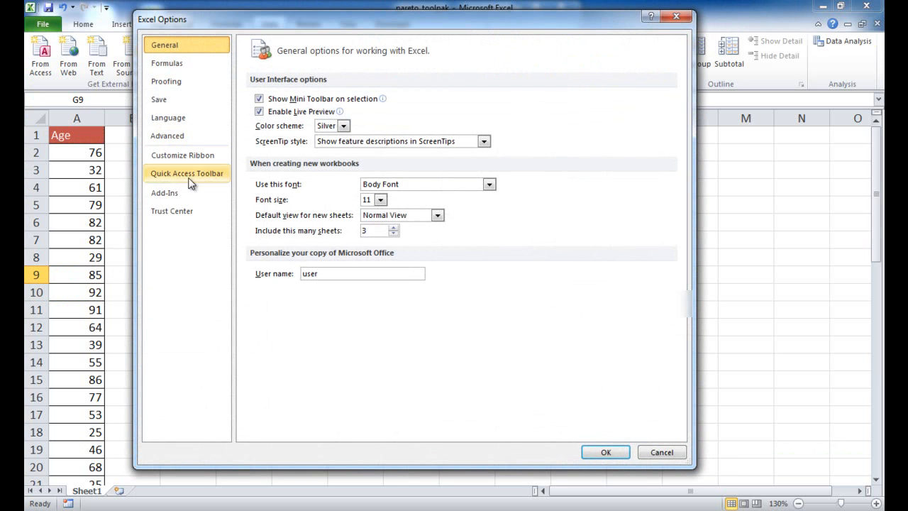
left_click(165, 193)
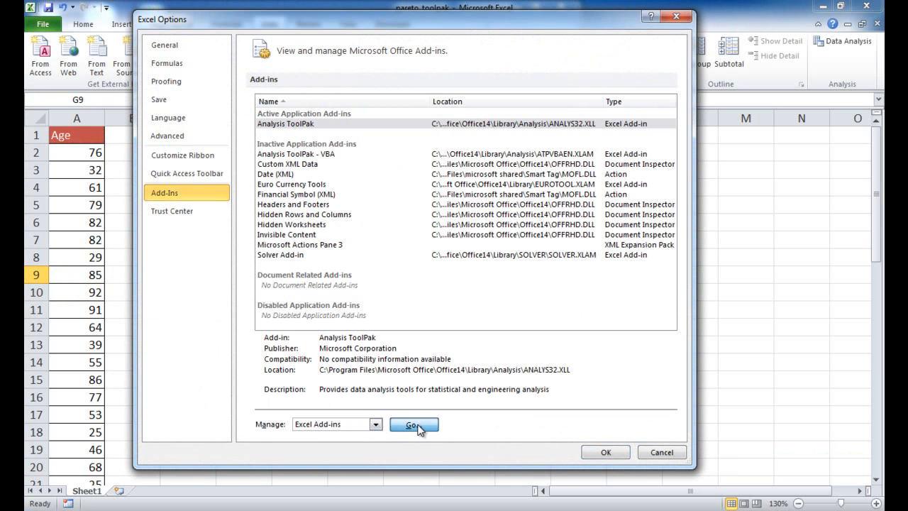
left_click(412, 424)
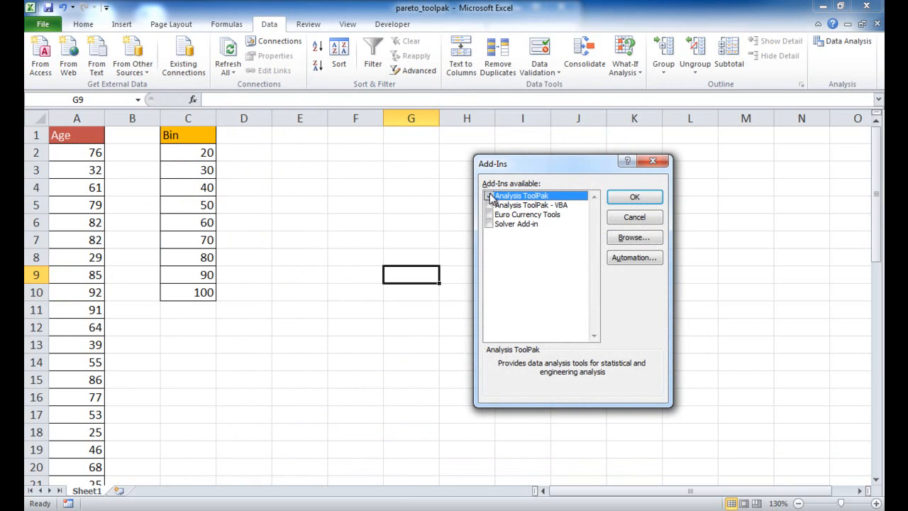
left_click(634, 195)
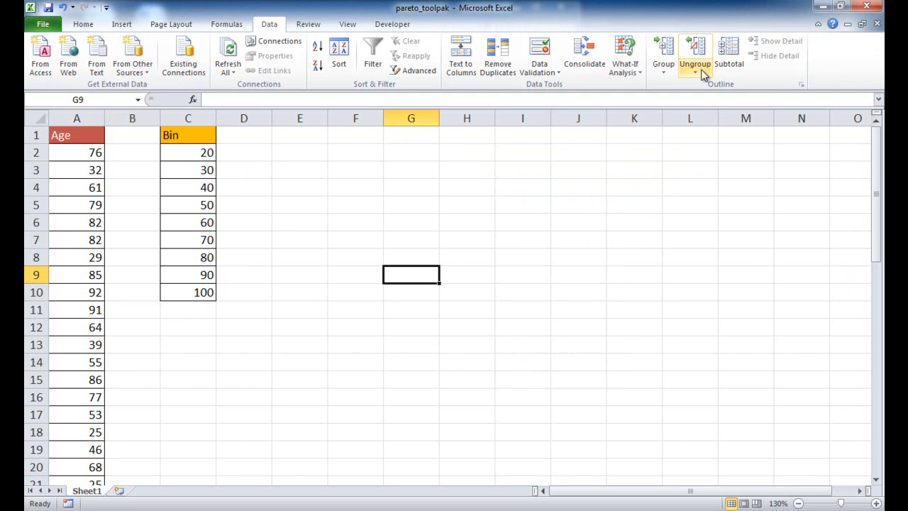
mouse_move(725, 94)
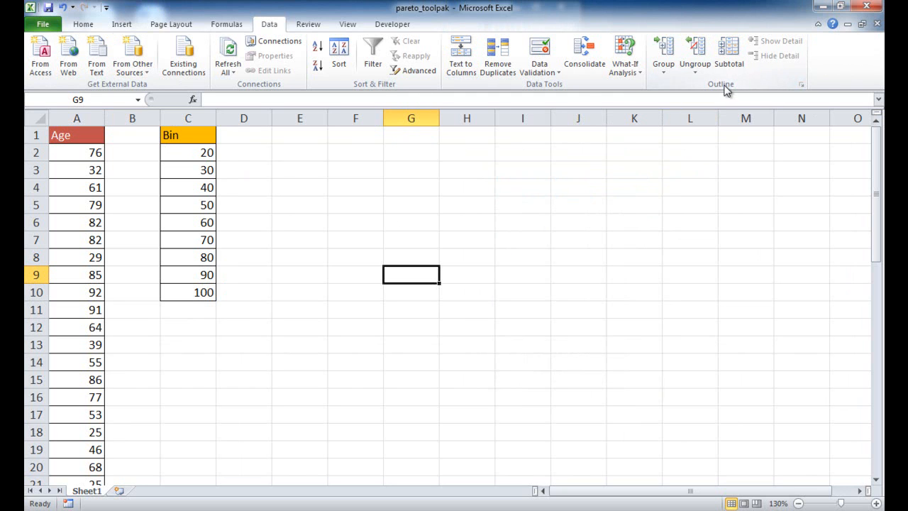
mouse_move(790, 78)
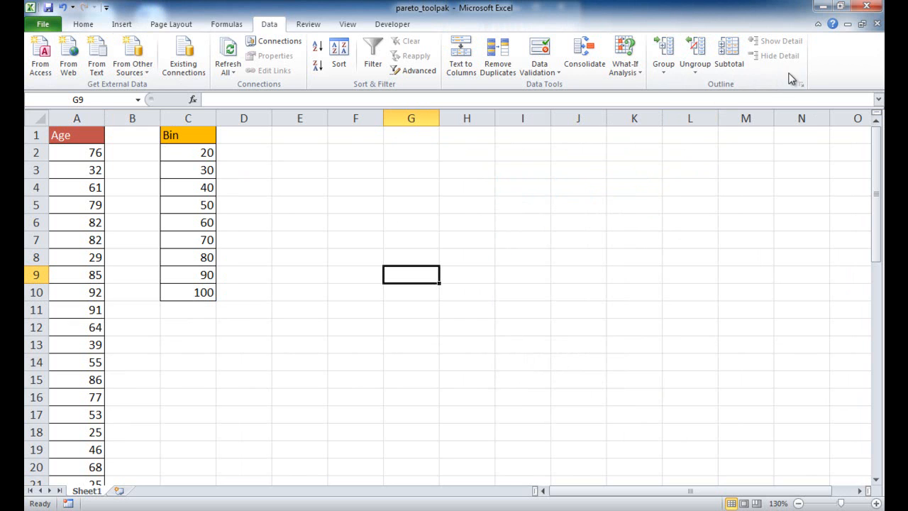
- Re-enable the Analysis ToolPak add-in via the ribbon's customize route into Add-Ins
right_click(791, 79)
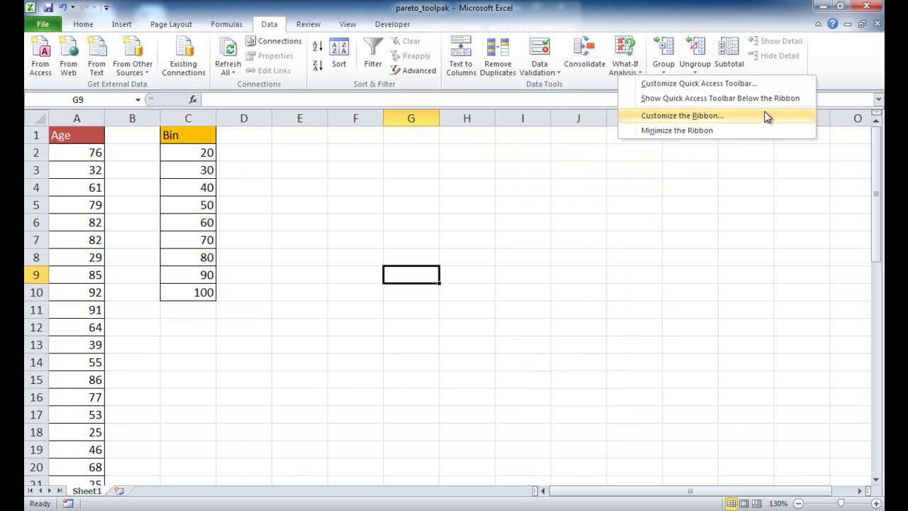
left_click(678, 117)
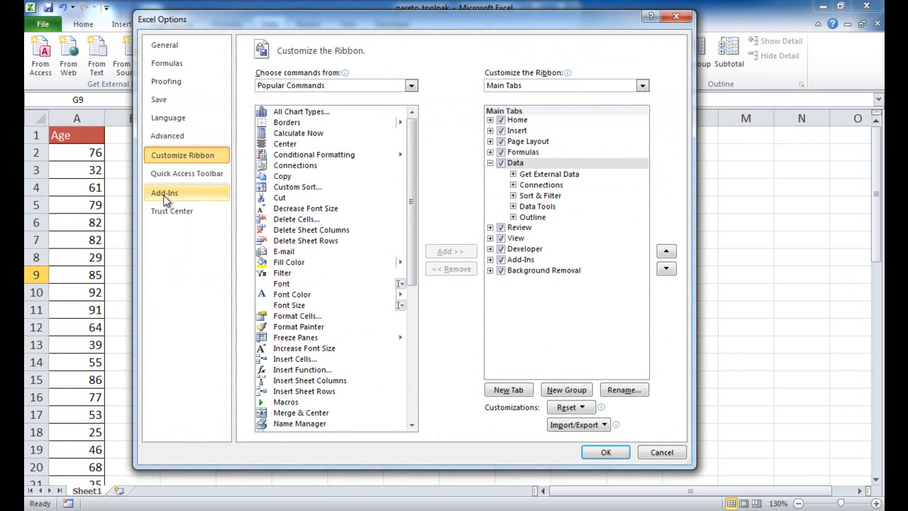
left_click(164, 193)
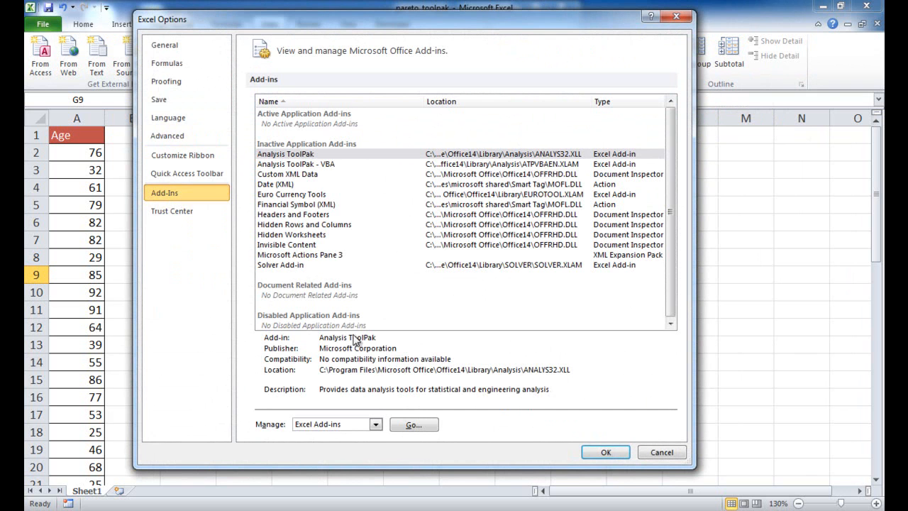
mouse_move(414, 424)
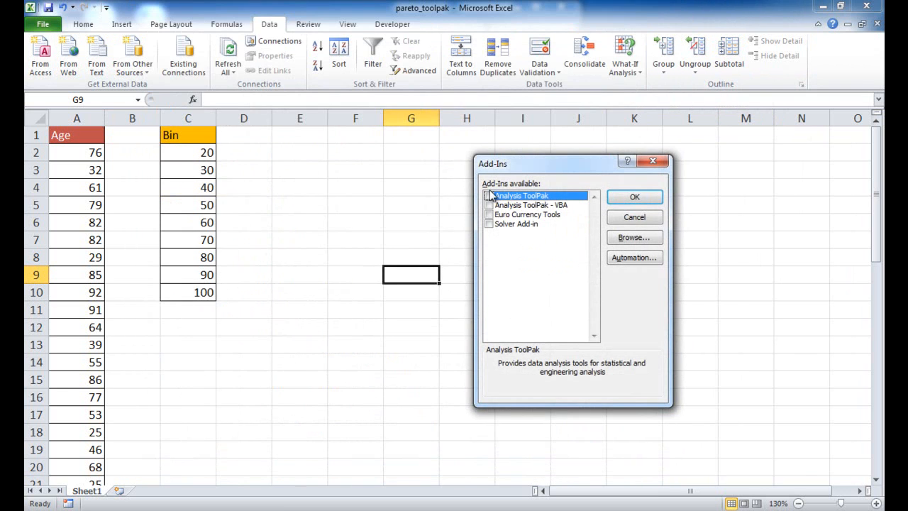
left_click(489, 196)
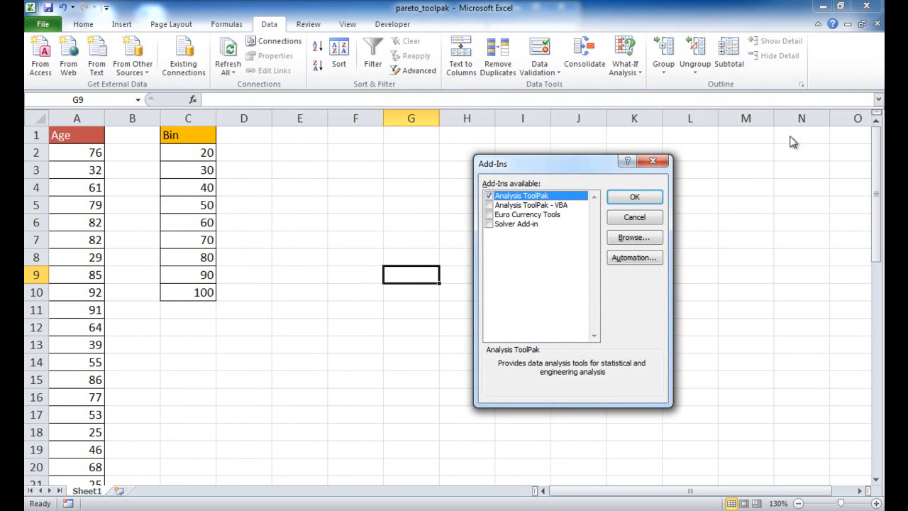
left_click(632, 195)
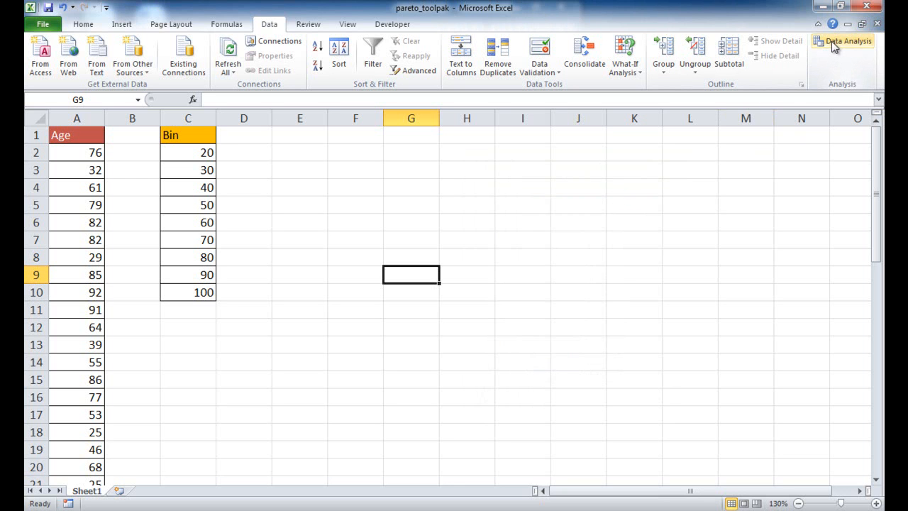
- Start the Histogram tool from Data Analysis on the Data tab
left_click(843, 40)
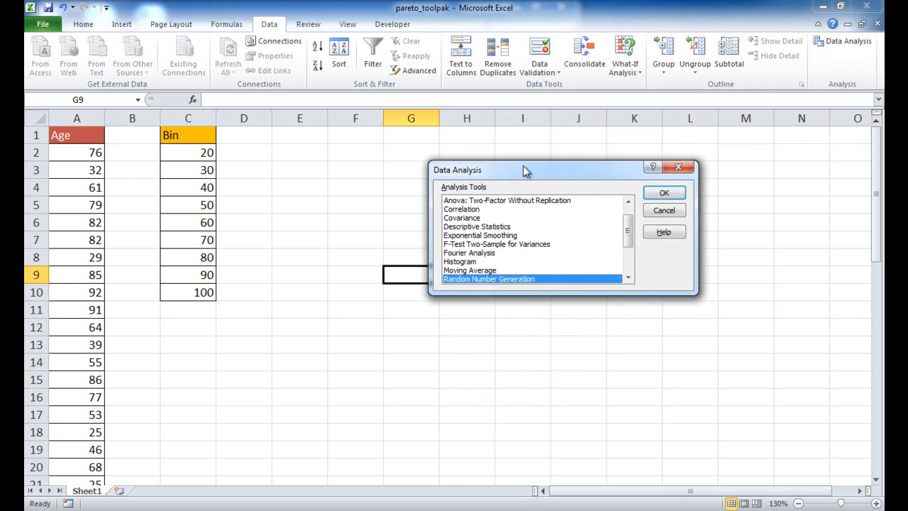
left_click(457, 253)
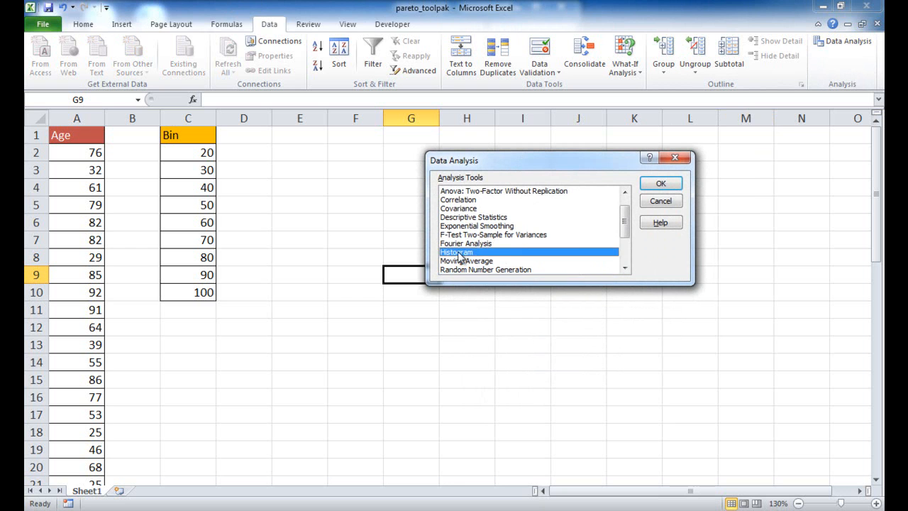
left_click(659, 182)
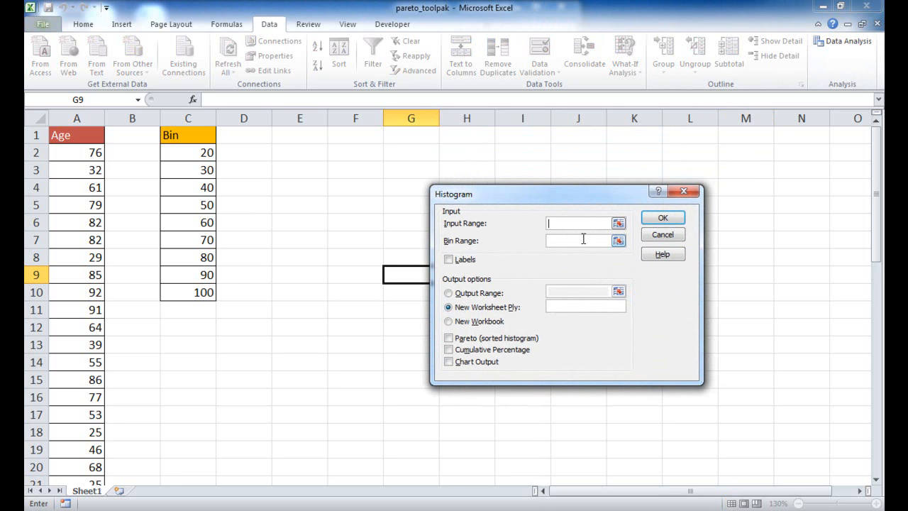
mouse_move(318, 213)
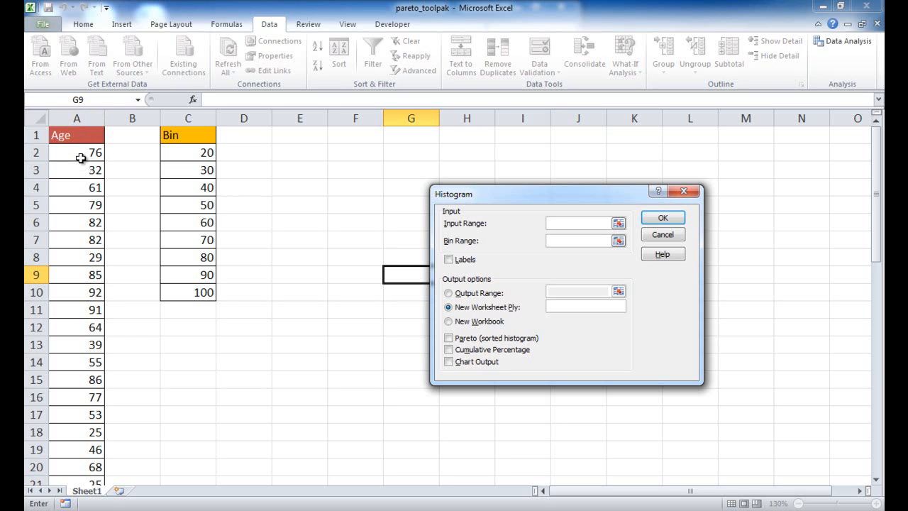
mouse_move(190, 153)
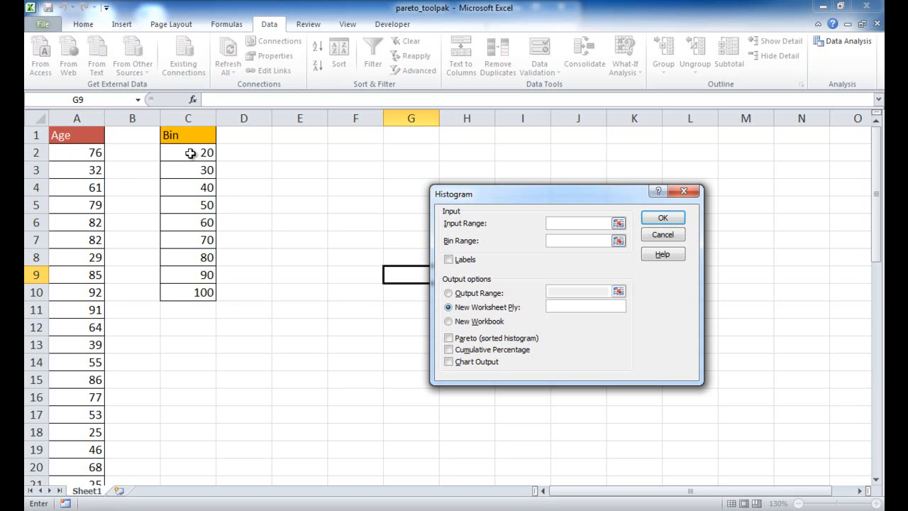
mouse_move(76, 135)
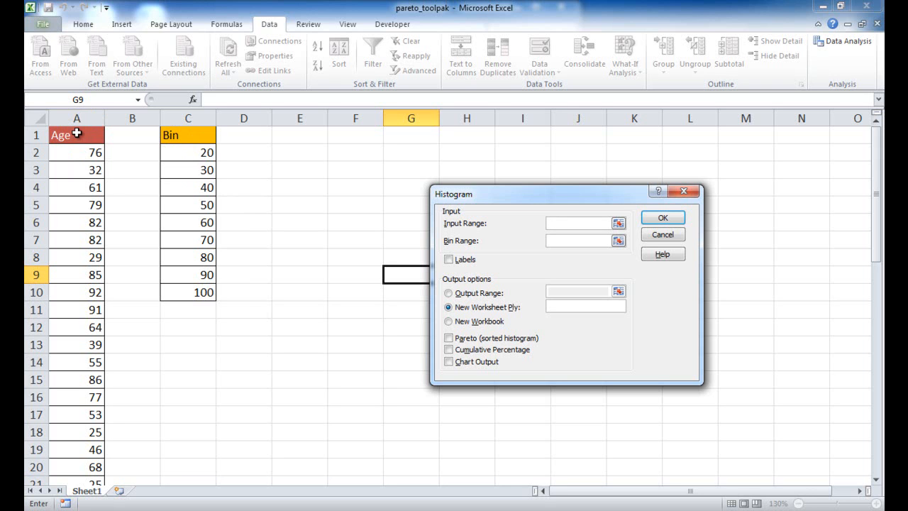
mouse_move(80, 154)
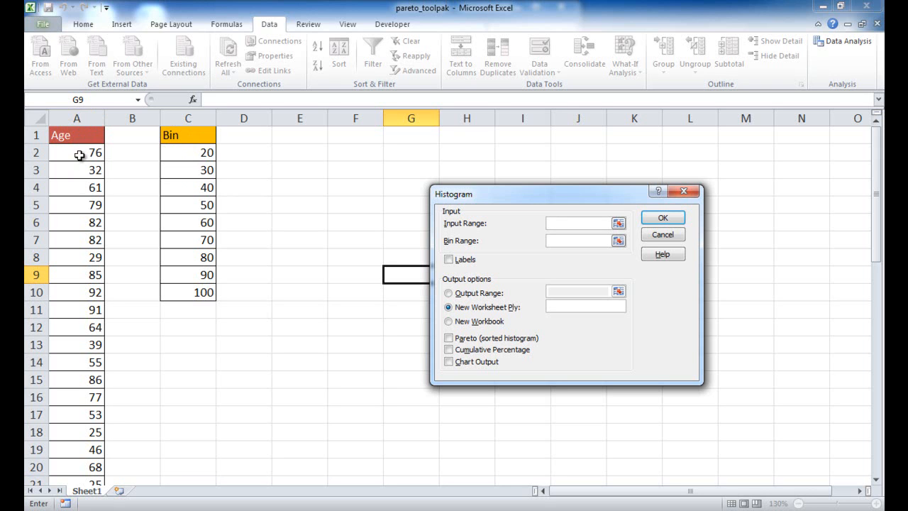
- Set the Age values A2:A51 as input range and Bin values C2:C10 as bin range
left_click(579, 222)
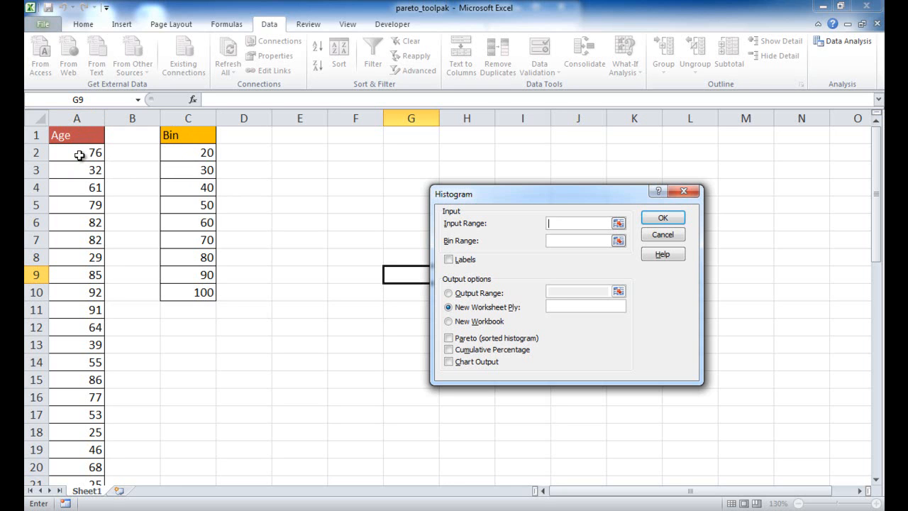
scroll("down", 3)
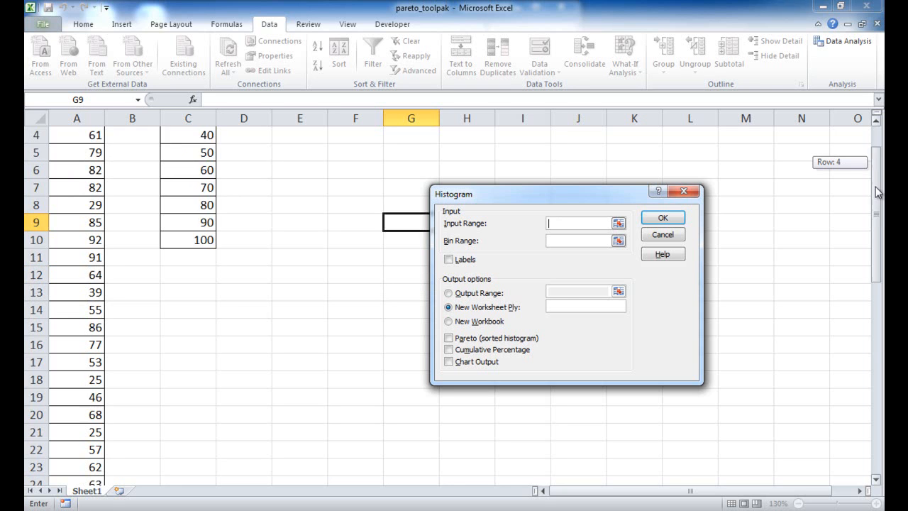
scroll("up", 3)
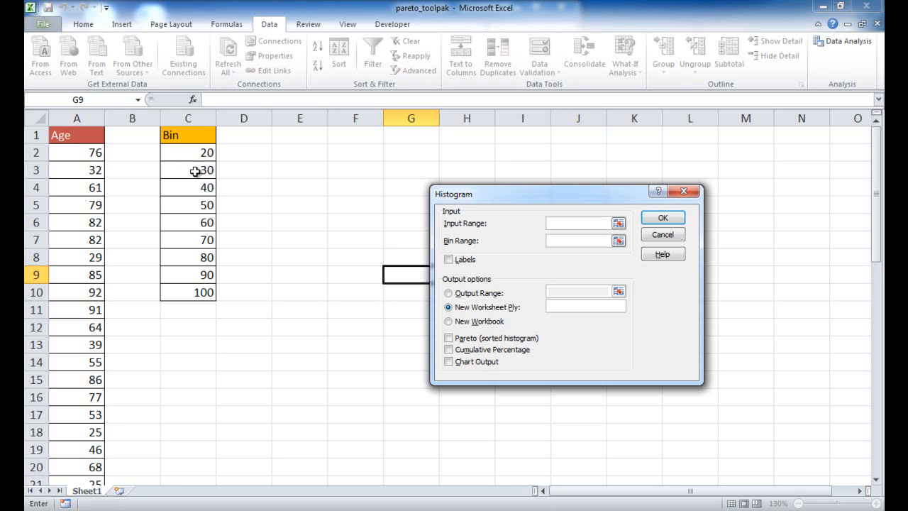
mouse_move(205, 188)
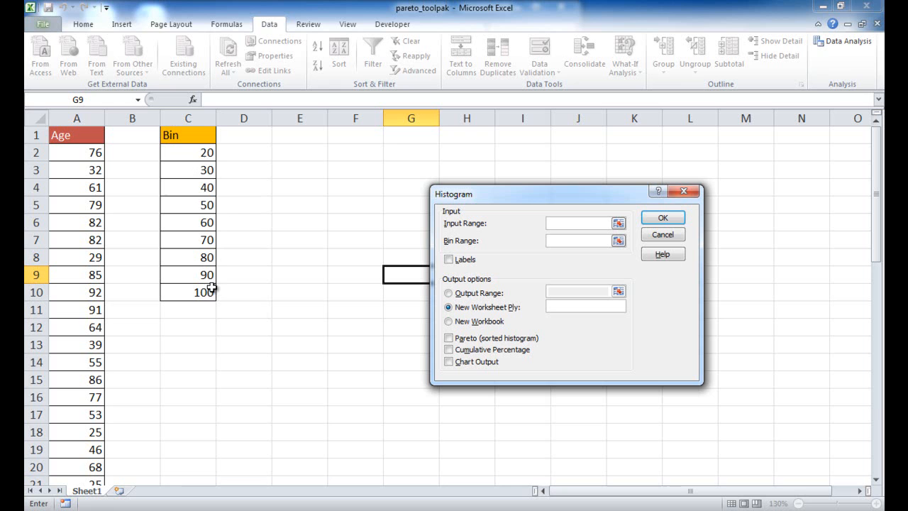
left_click(579, 222)
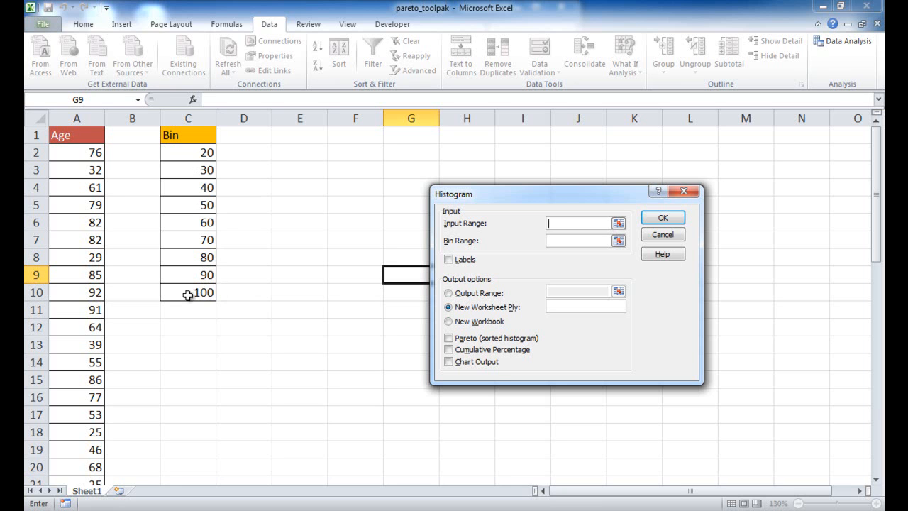
mouse_move(229, 240)
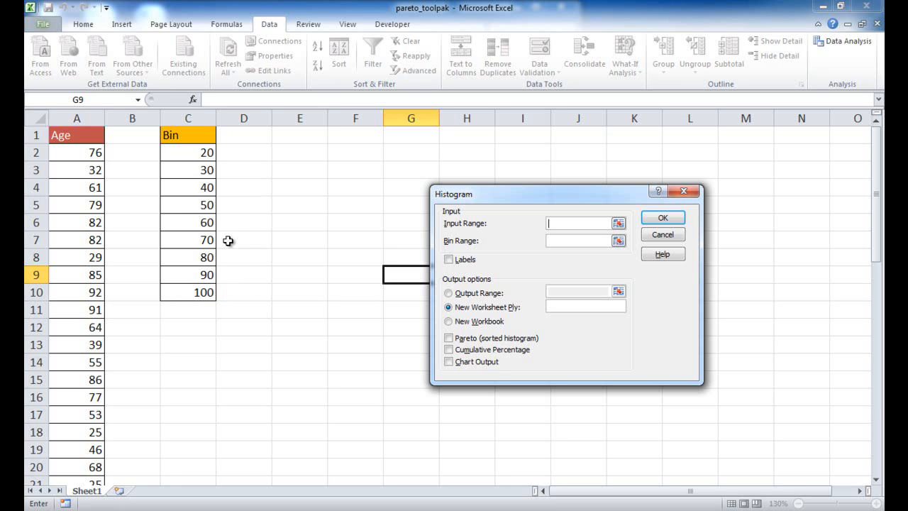
mouse_move(71, 134)
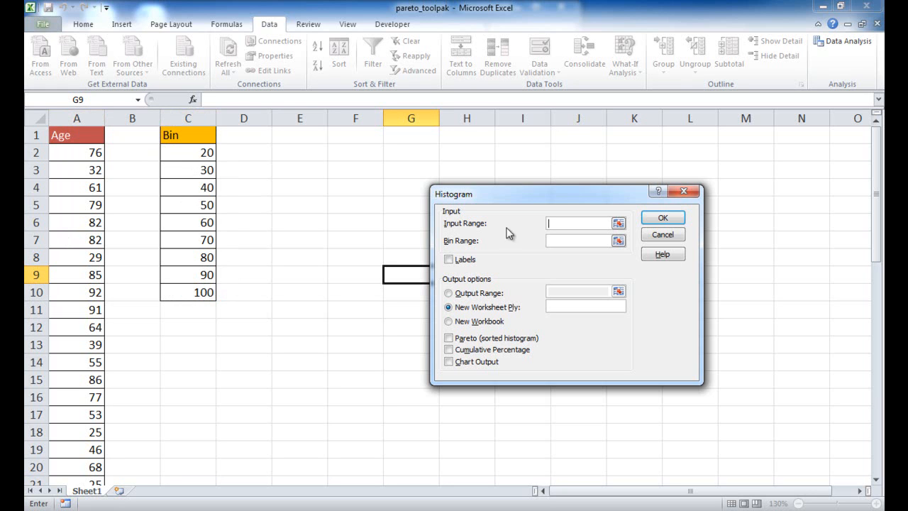
mouse_move(502, 202)
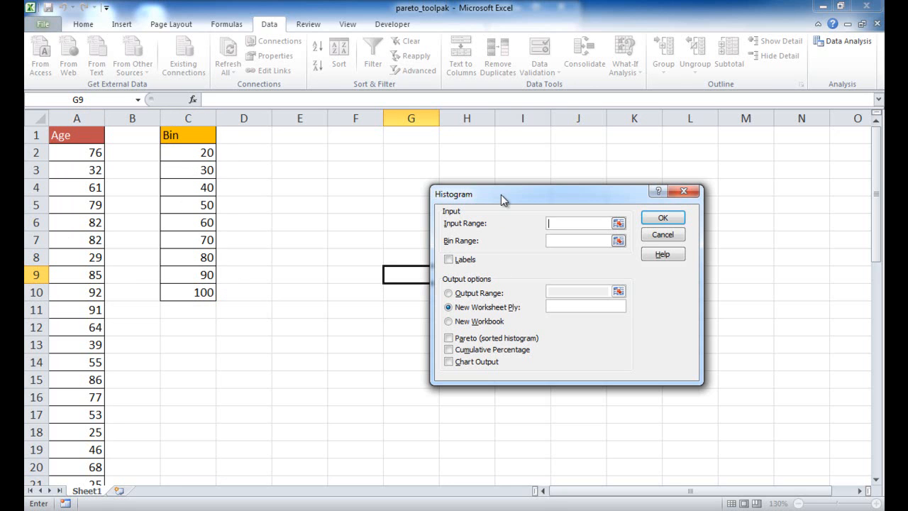
mouse_move(487, 201)
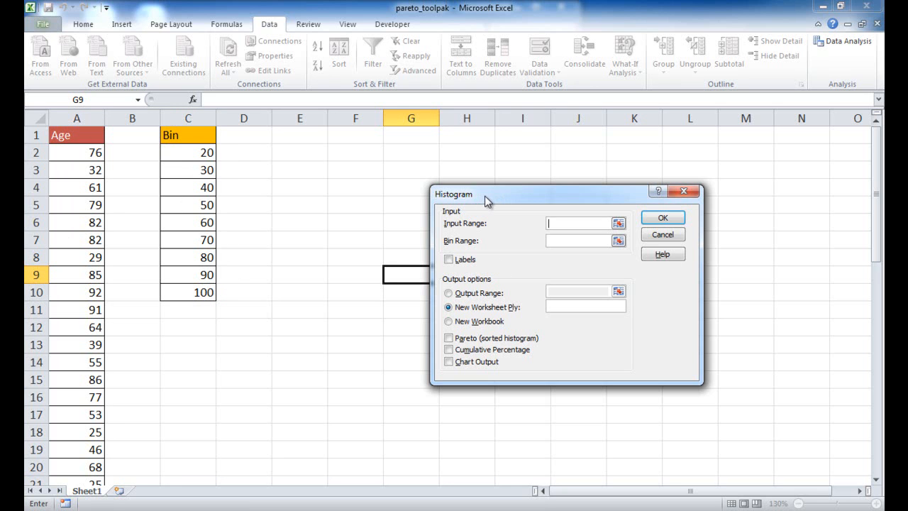
mouse_move(205, 158)
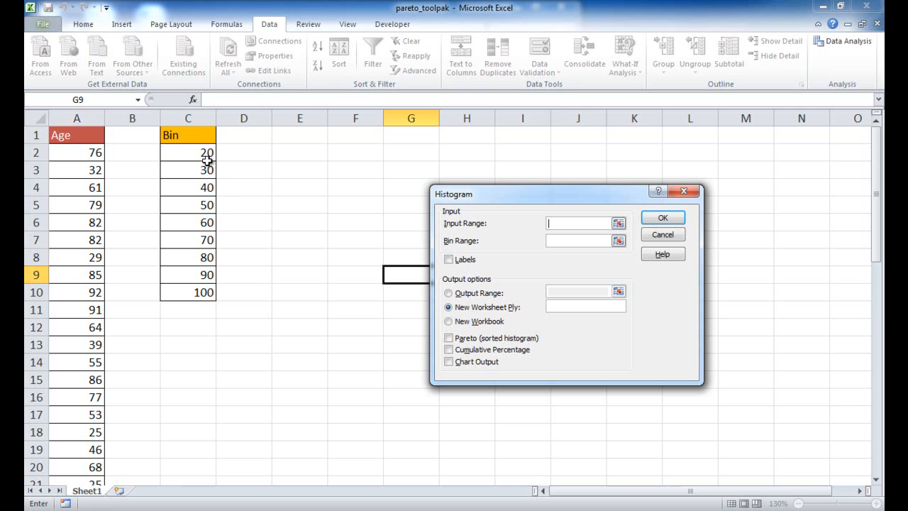
mouse_move(397, 373)
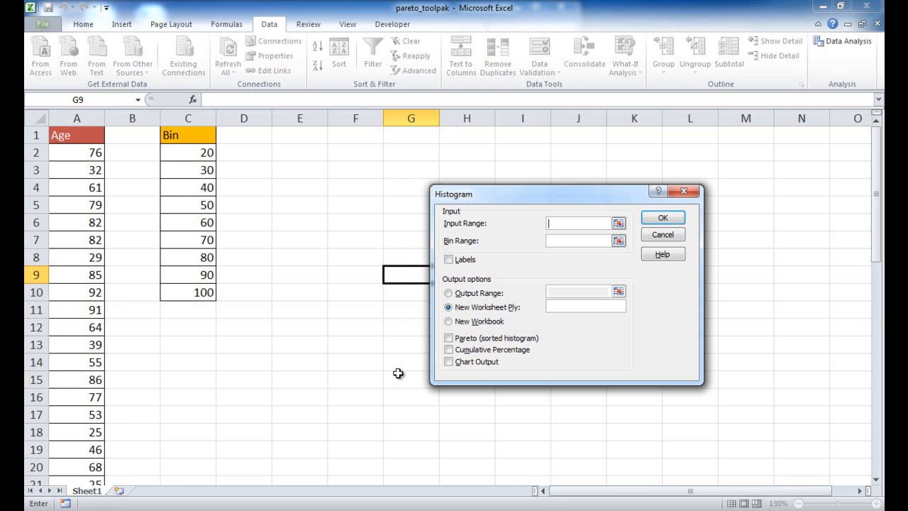
mouse_move(198, 239)
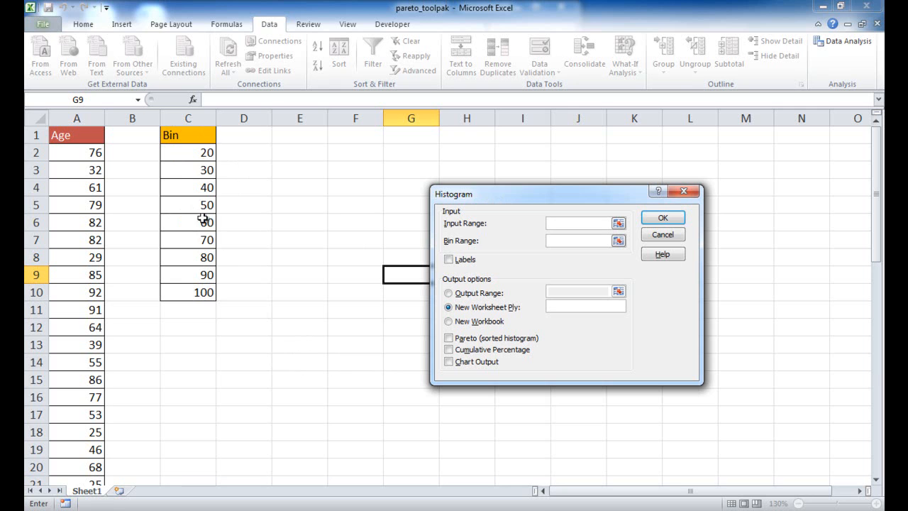
mouse_move(221, 221)
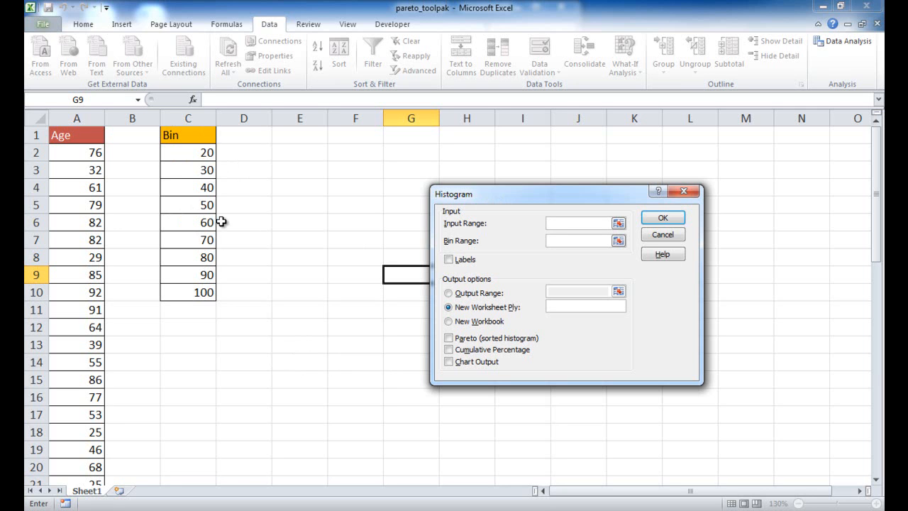
mouse_move(349, 289)
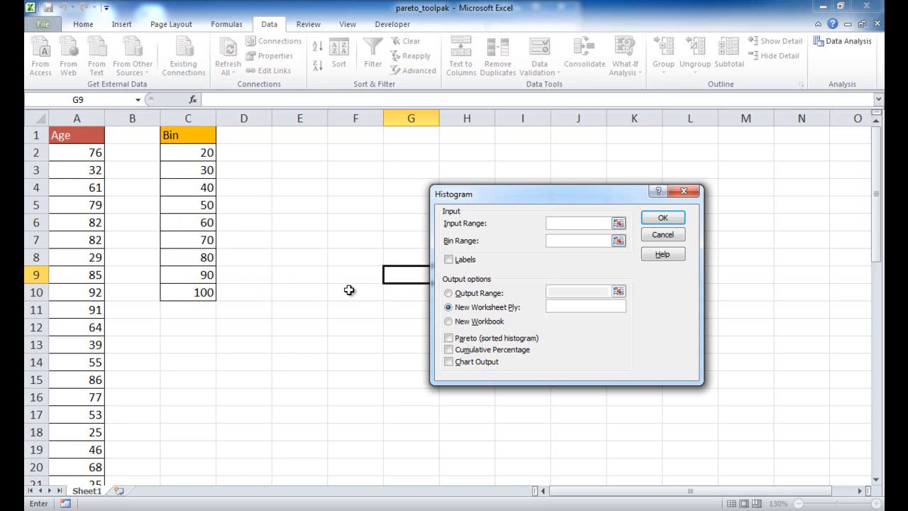
left_click(578, 222)
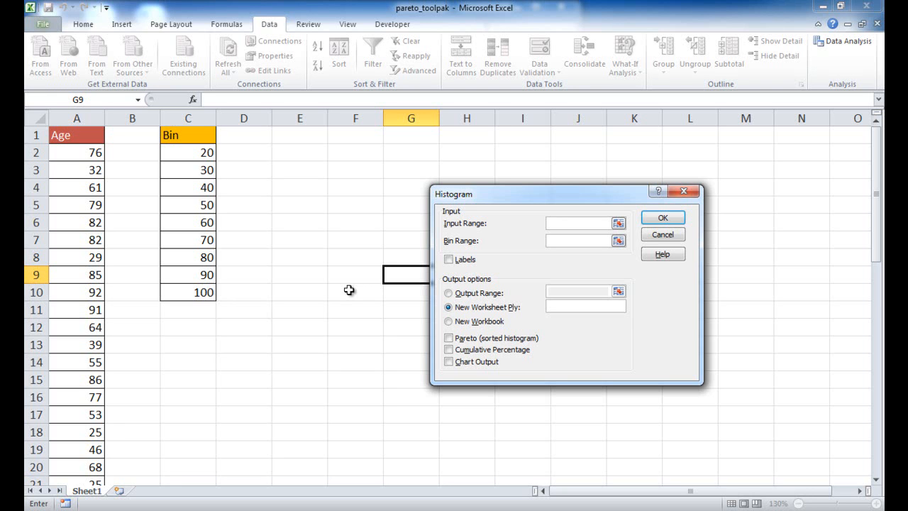
mouse_move(349, 263)
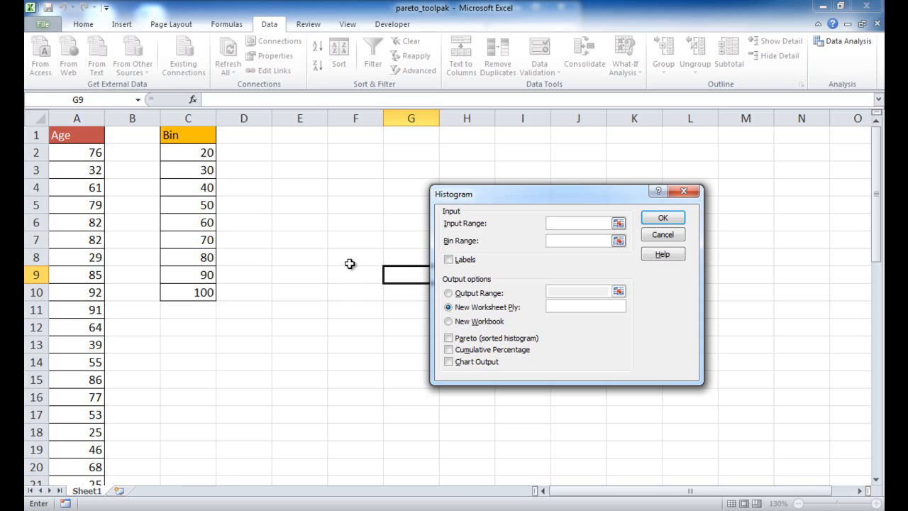
left_click(583, 222)
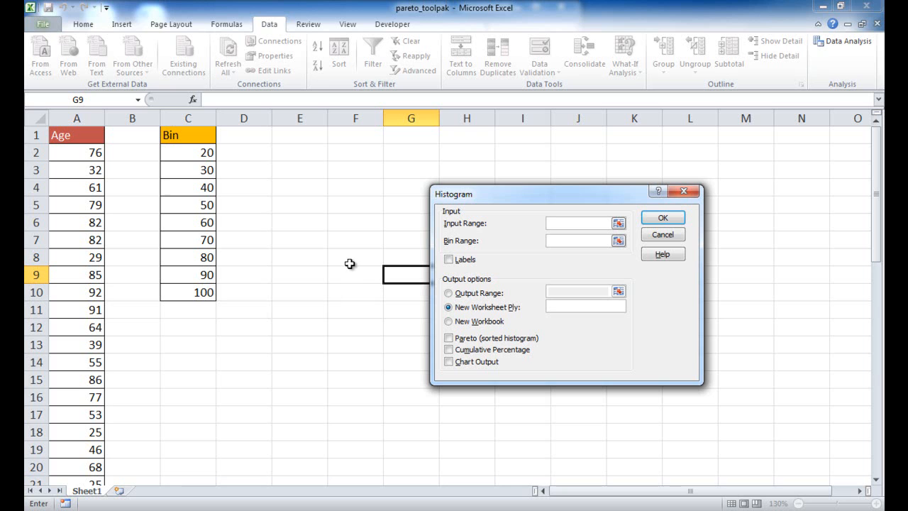
left_click(578, 222)
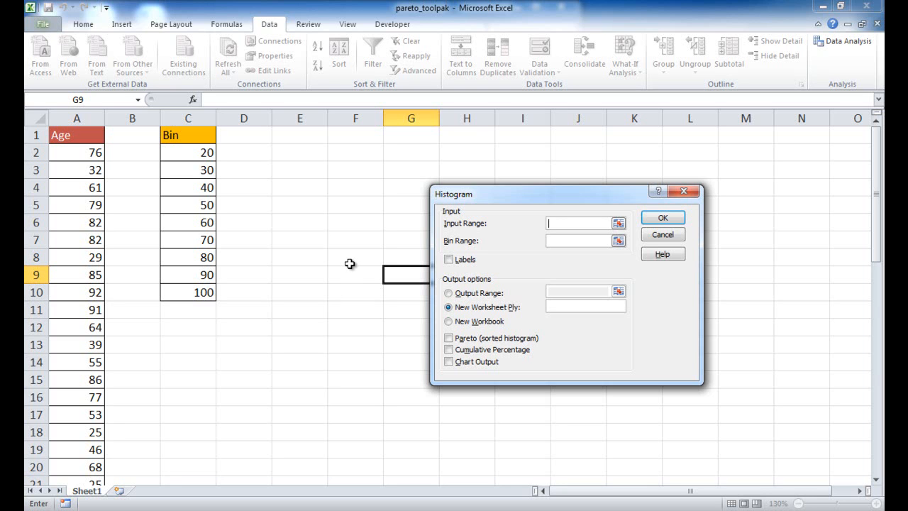
mouse_move(469, 237)
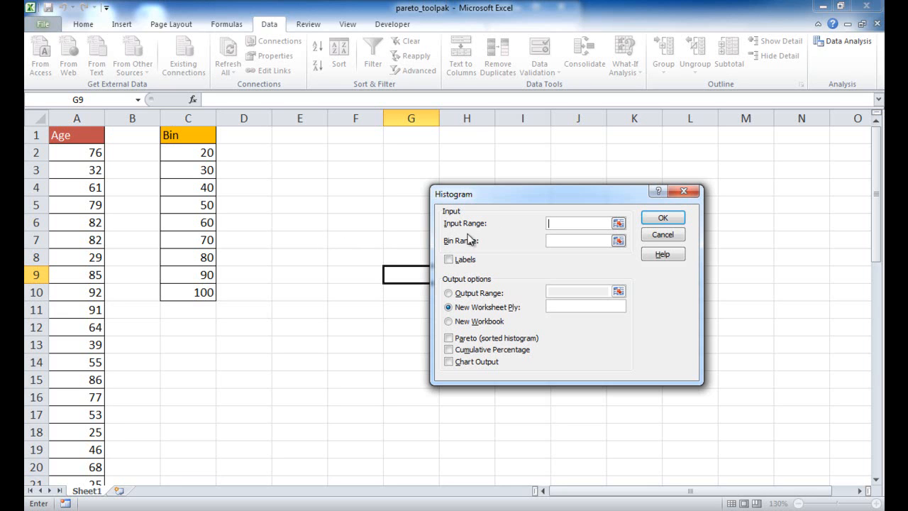
mouse_move(455, 229)
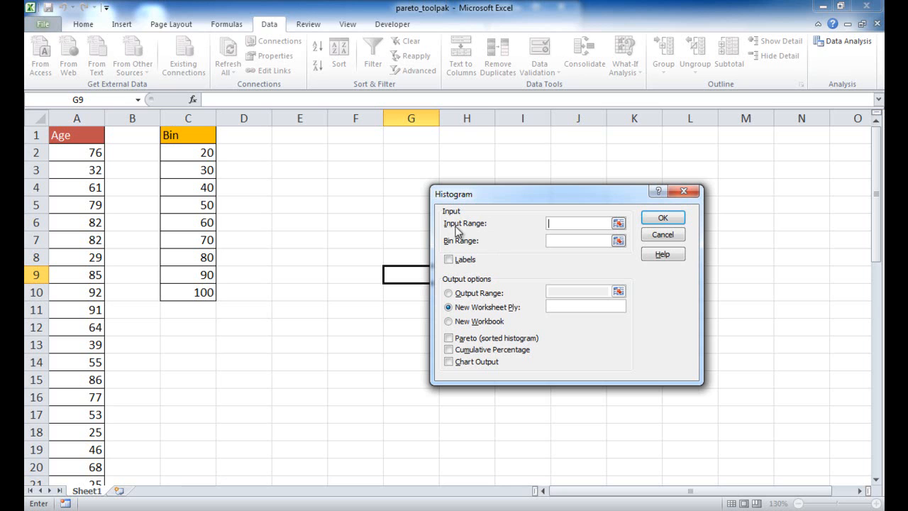
mouse_move(80, 153)
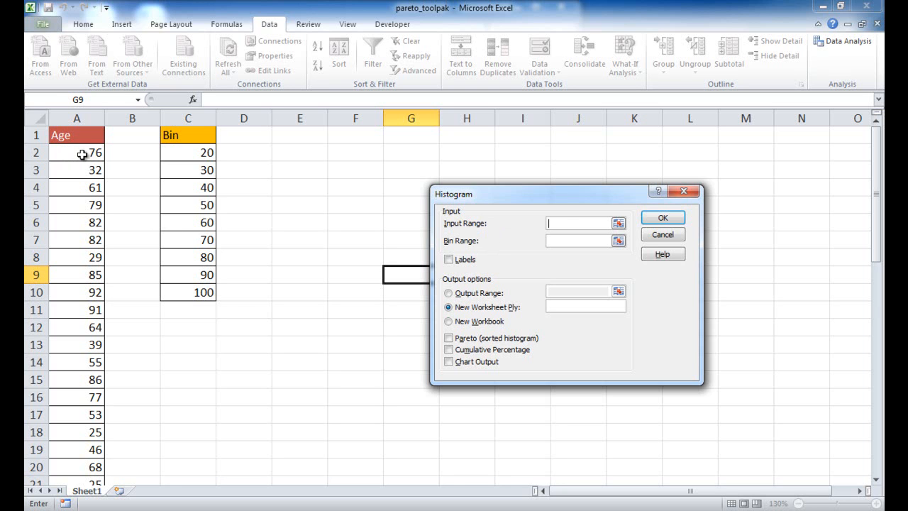
left_click(76, 154)
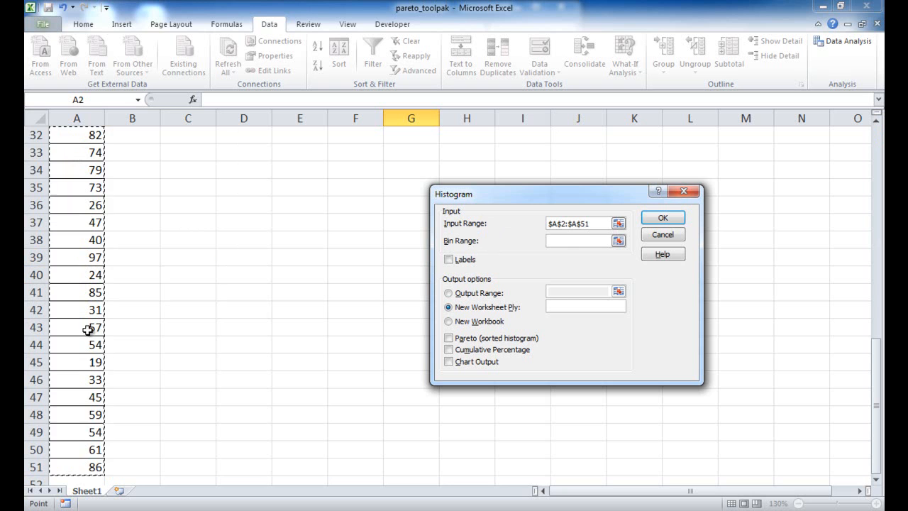
left_click(578, 241)
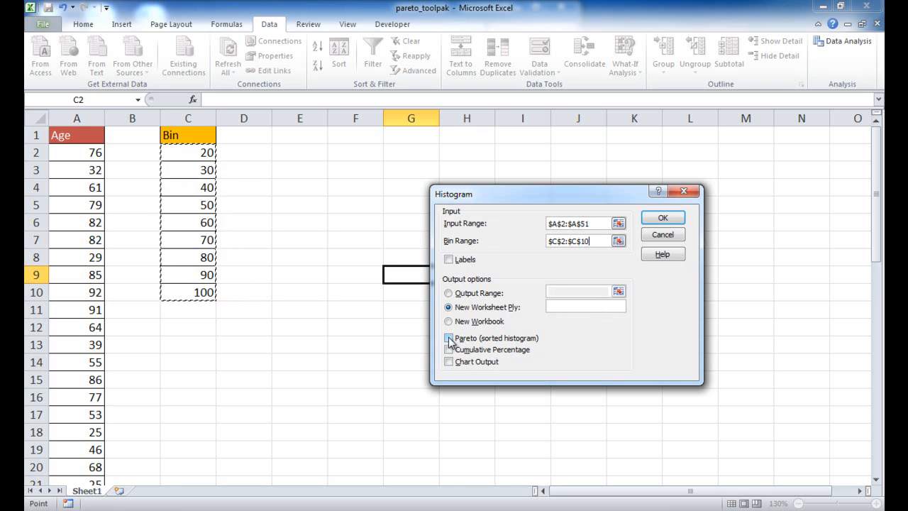
- Enable Pareto, Cumulative Percentage and Chart Output, output to new sheet 'pareto', and run
left_click(448, 337)
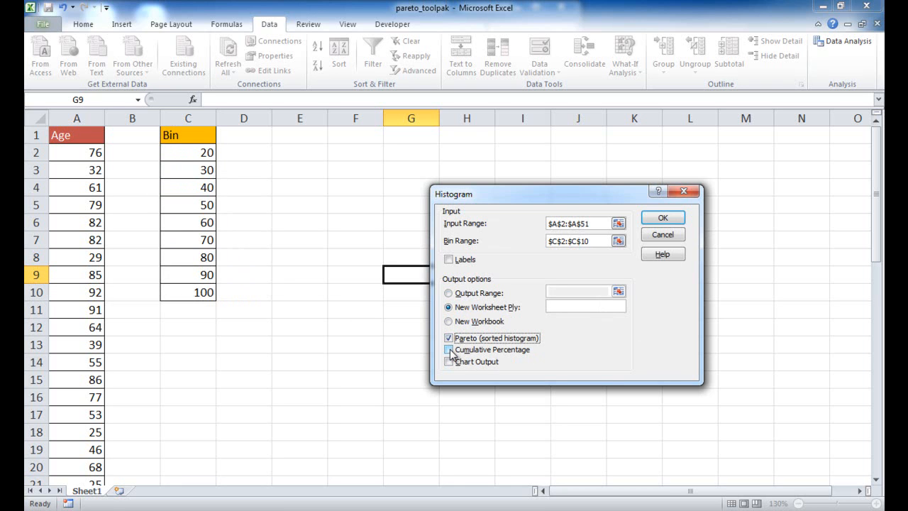
left_click(449, 349)
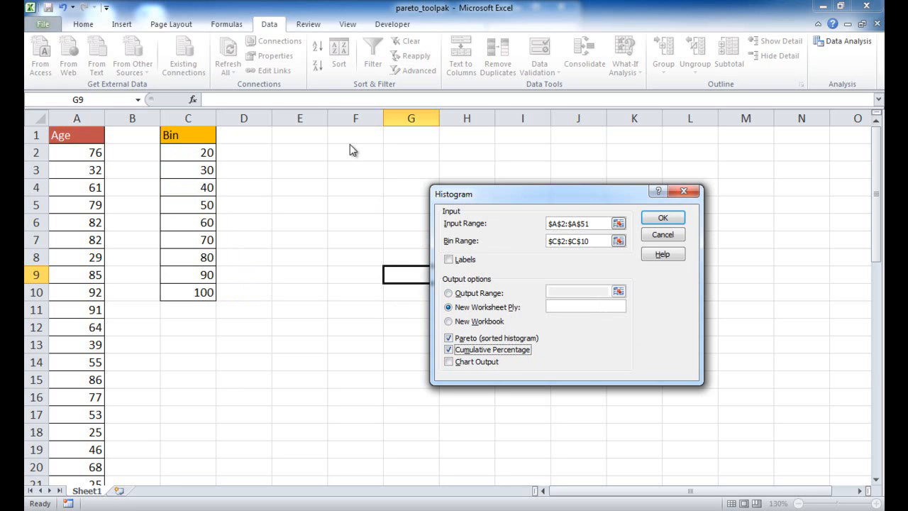
mouse_move(355, 165)
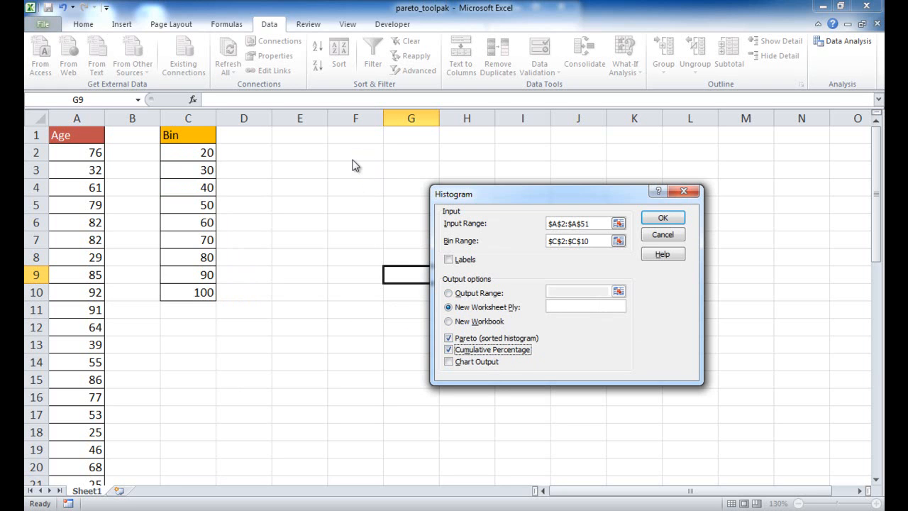
mouse_move(356, 185)
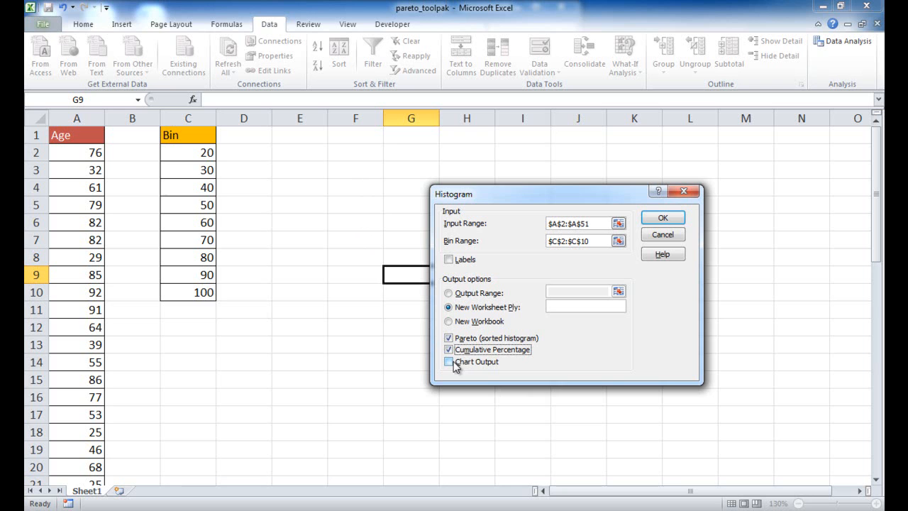
left_click(448, 362)
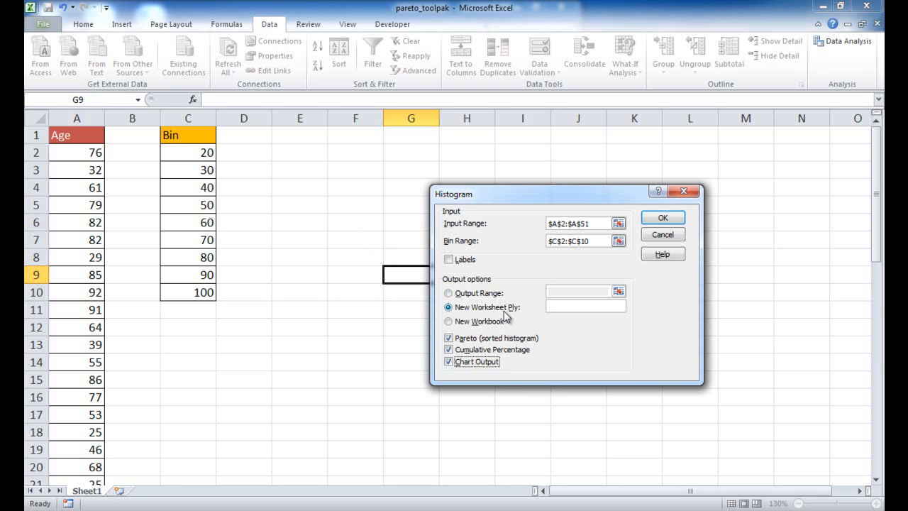
type("p")
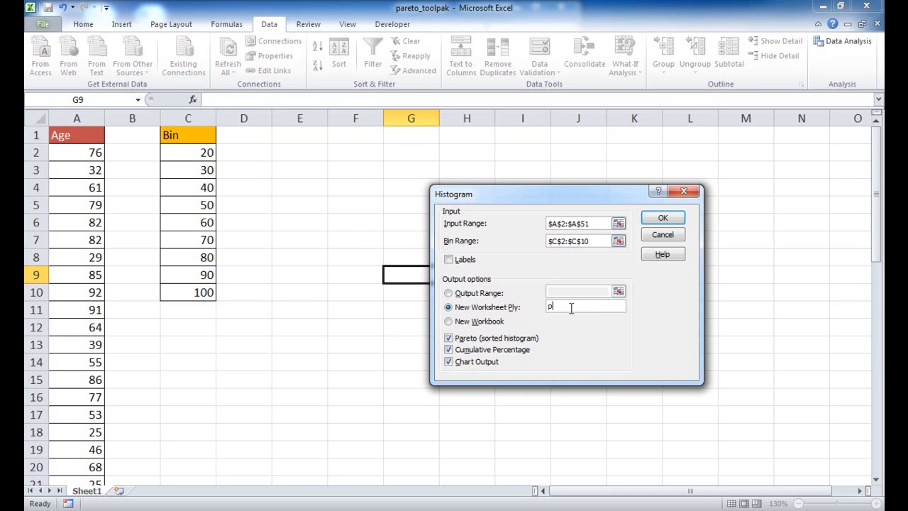
type("areto")
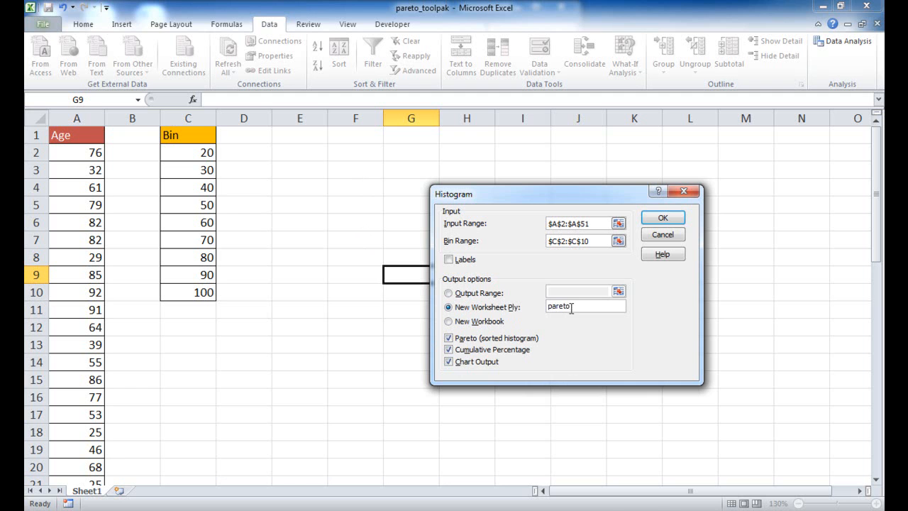
left_click(663, 216)
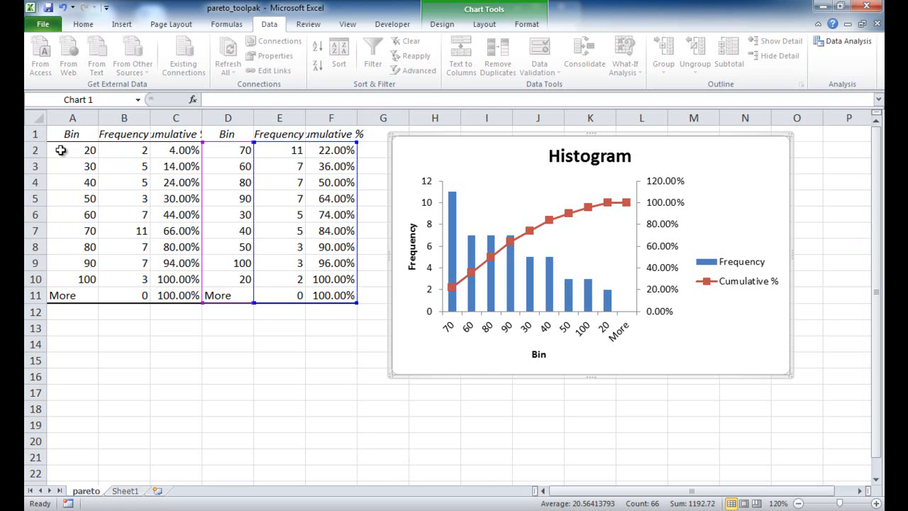
mouse_move(63, 151)
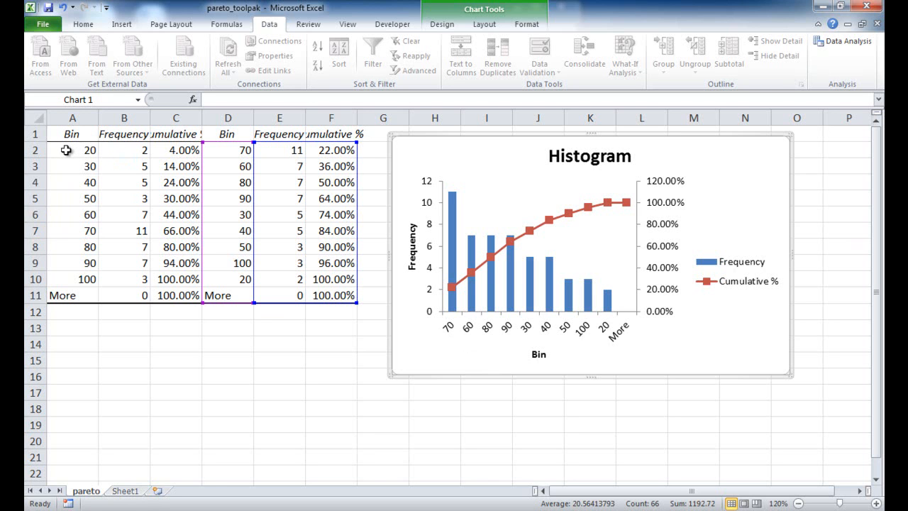
mouse_move(122, 149)
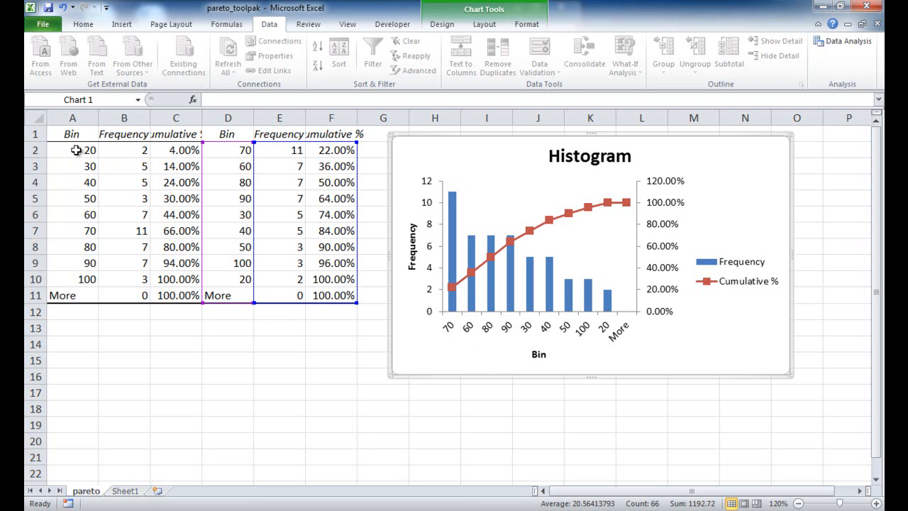
mouse_move(68, 166)
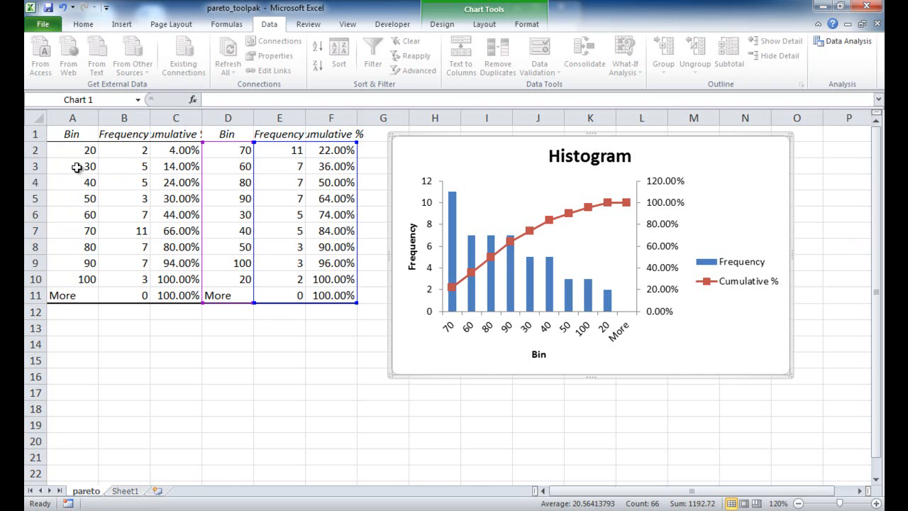
mouse_move(129, 255)
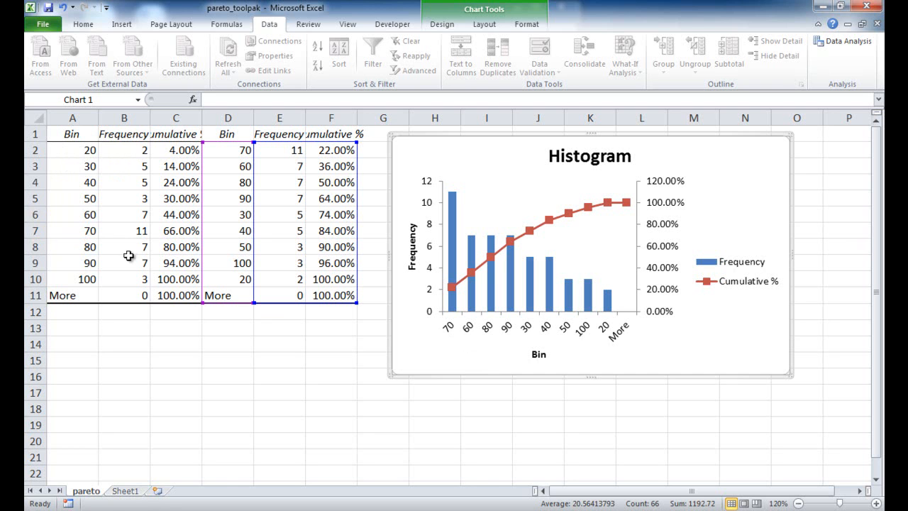
mouse_move(255, 166)
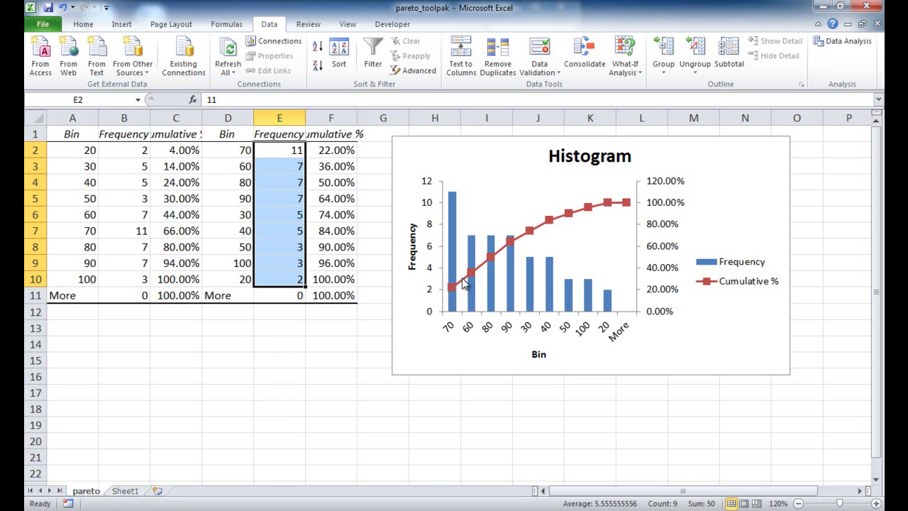
mouse_move(633, 206)
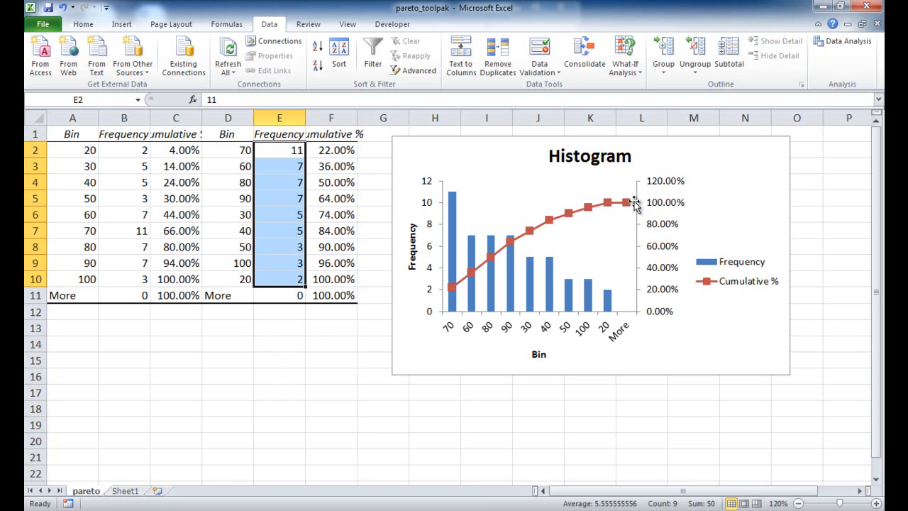
mouse_move(612, 212)
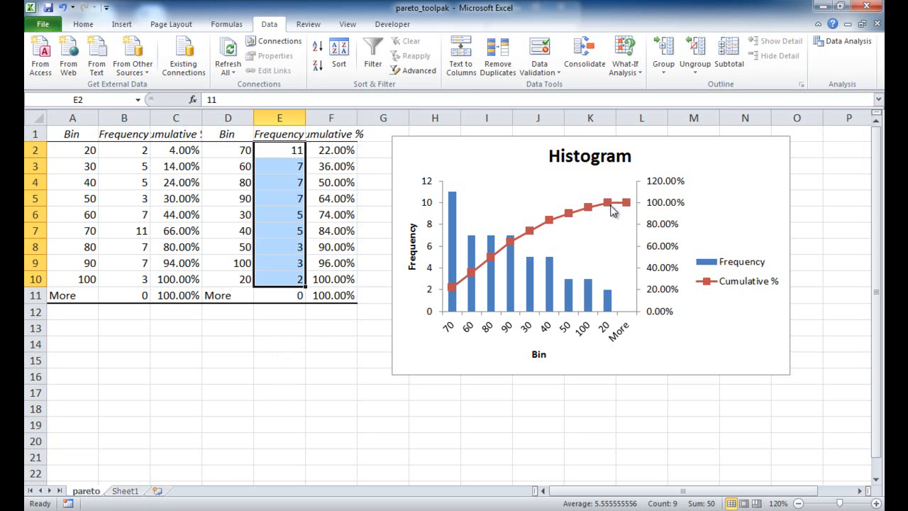
mouse_move(594, 250)
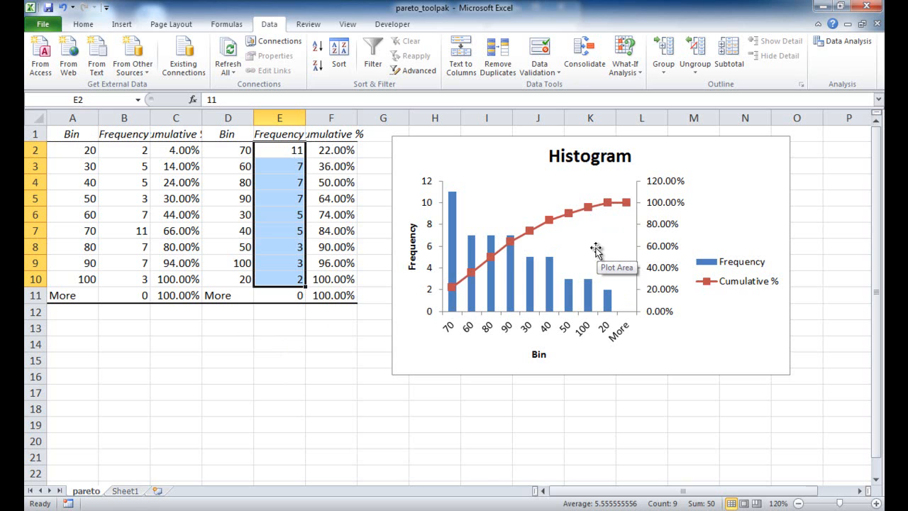
mouse_move(590, 250)
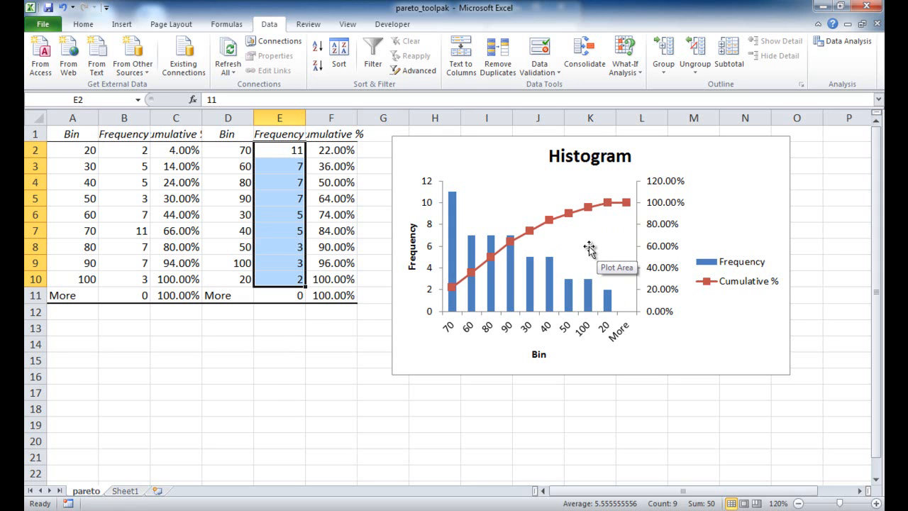
mouse_move(592, 281)
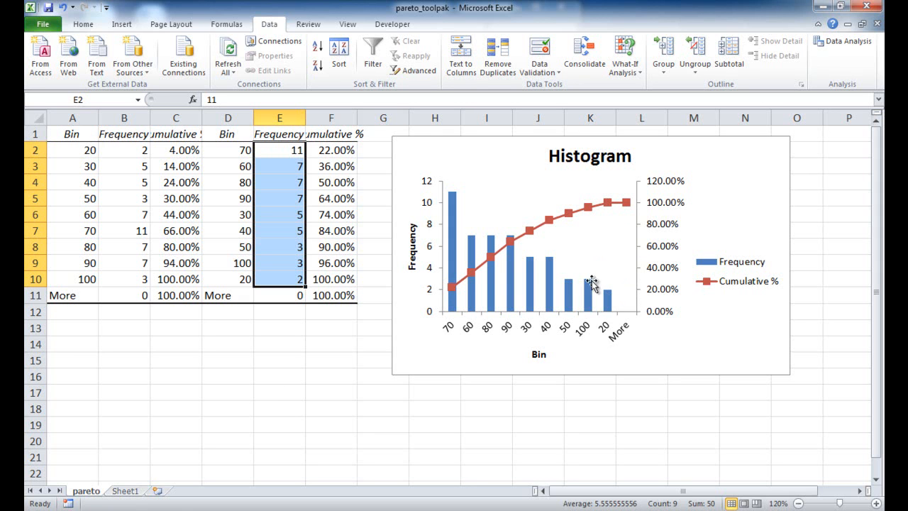
mouse_move(641, 225)
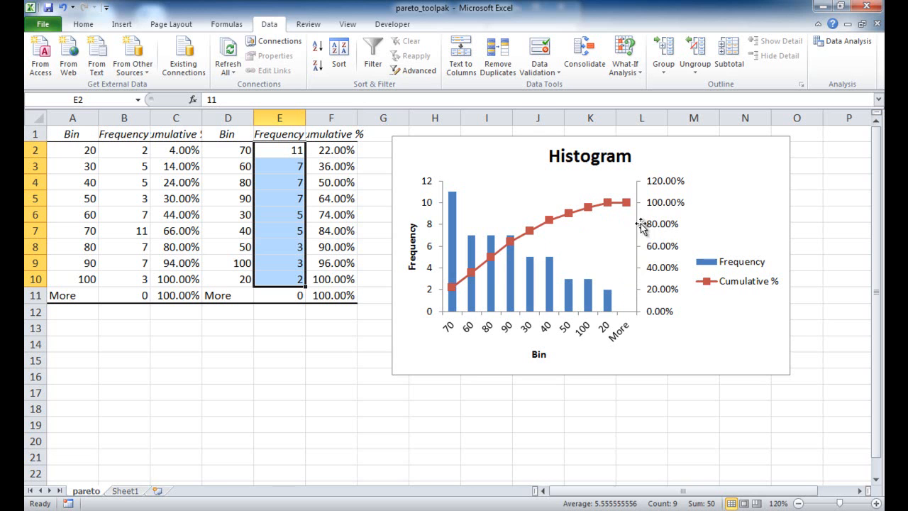
mouse_move(528, 235)
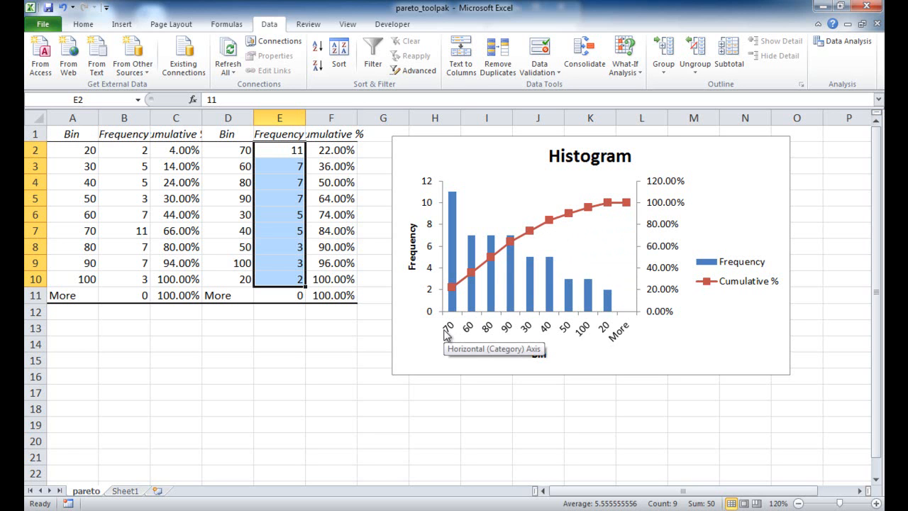
mouse_move(470, 335)
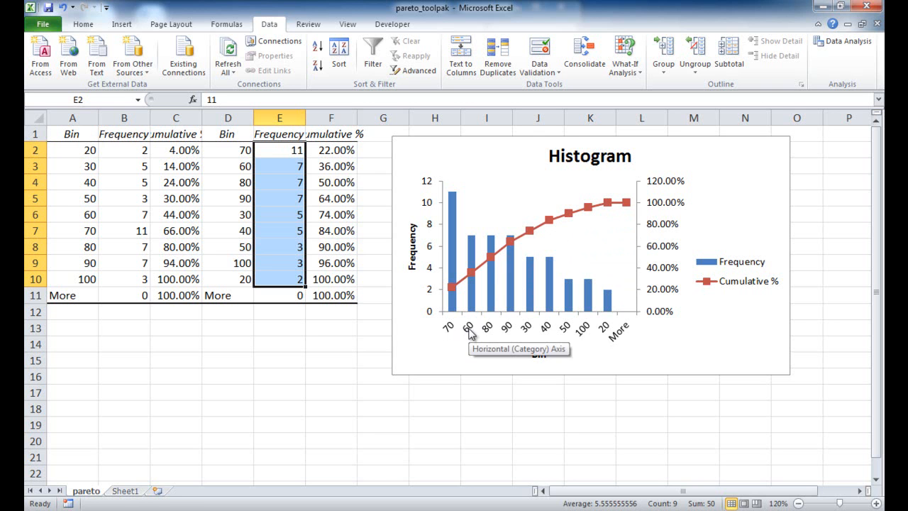
mouse_move(486, 336)
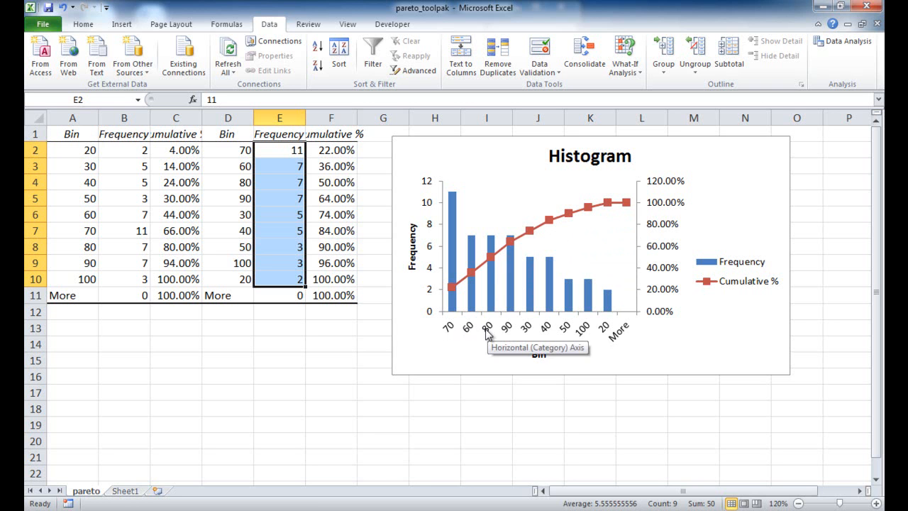
mouse_move(508, 337)
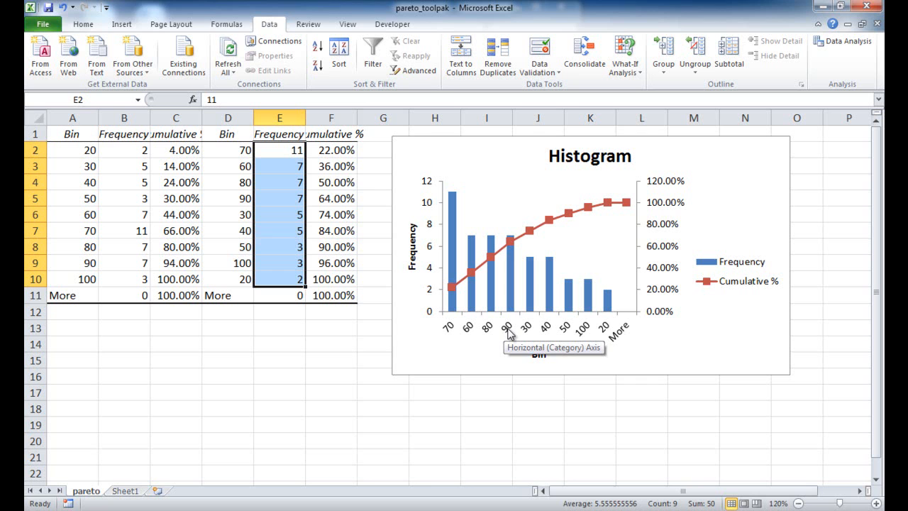
mouse_move(611, 231)
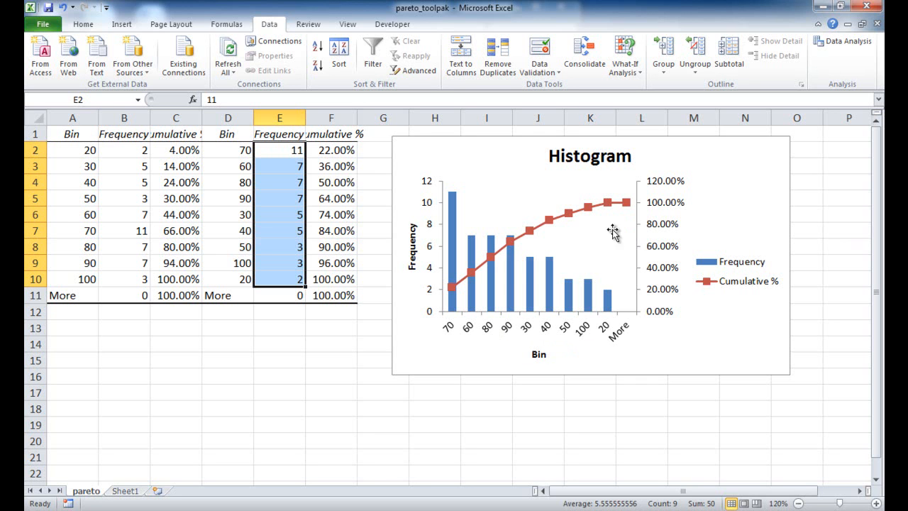
mouse_move(523, 314)
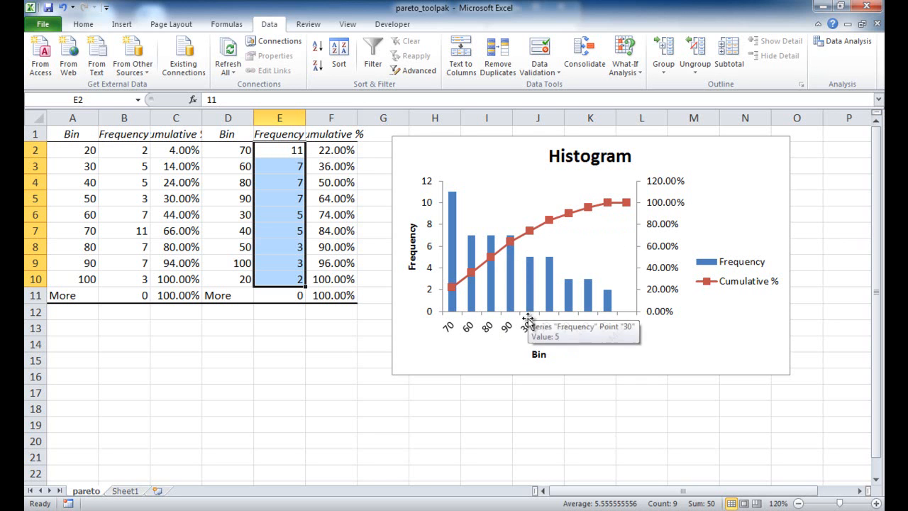
mouse_move(519, 295)
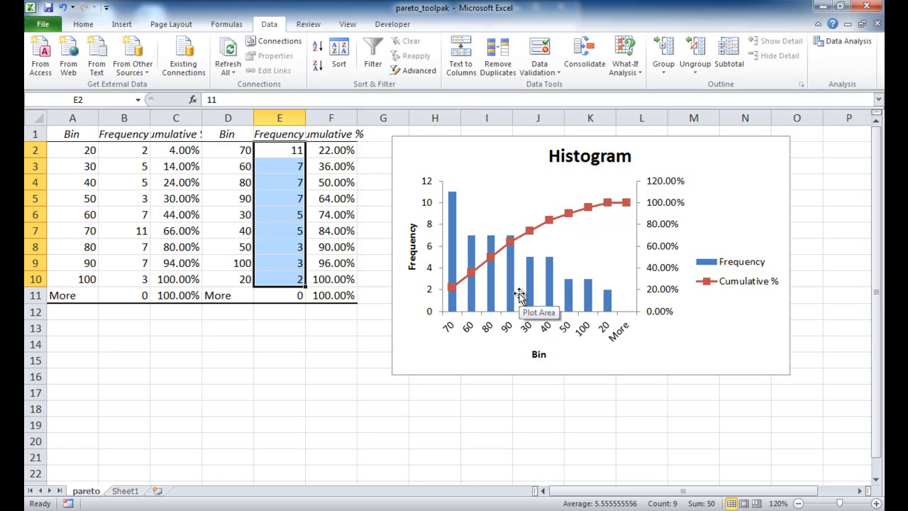
mouse_move(810, 160)
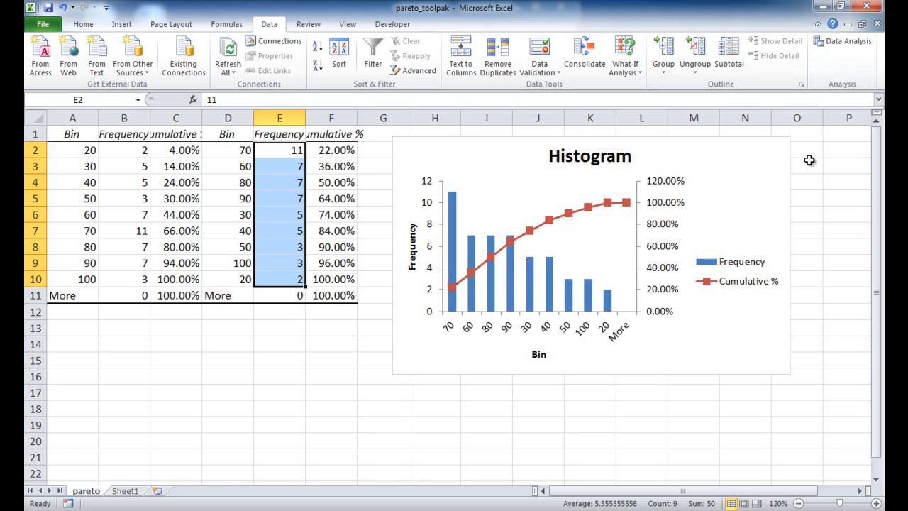
mouse_move(723, 215)
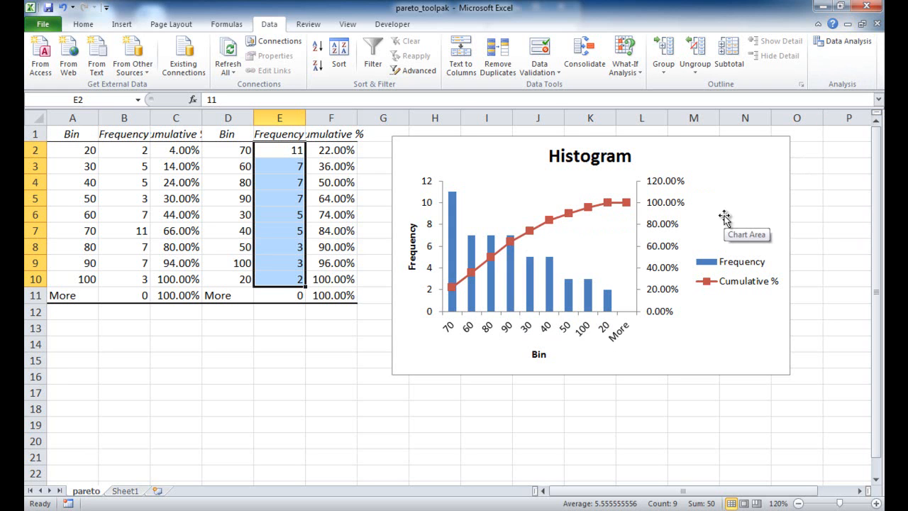
mouse_move(573, 268)
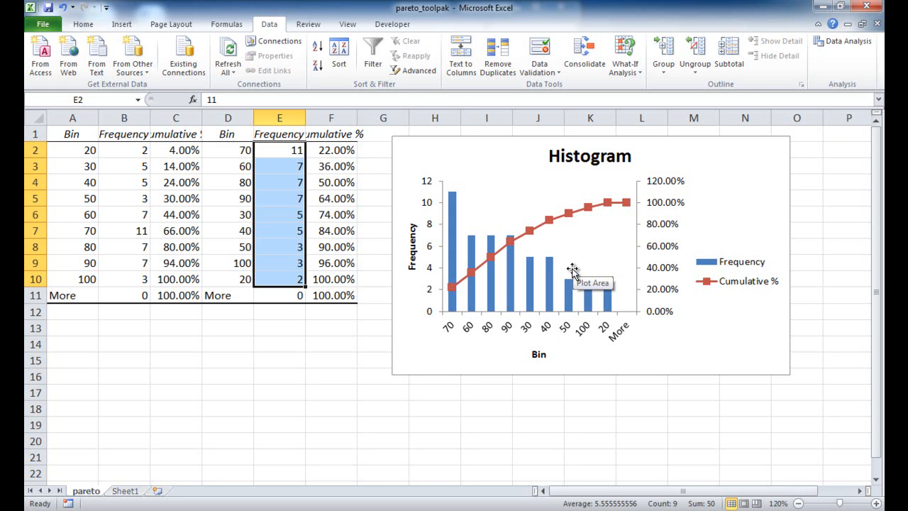
mouse_move(729, 312)
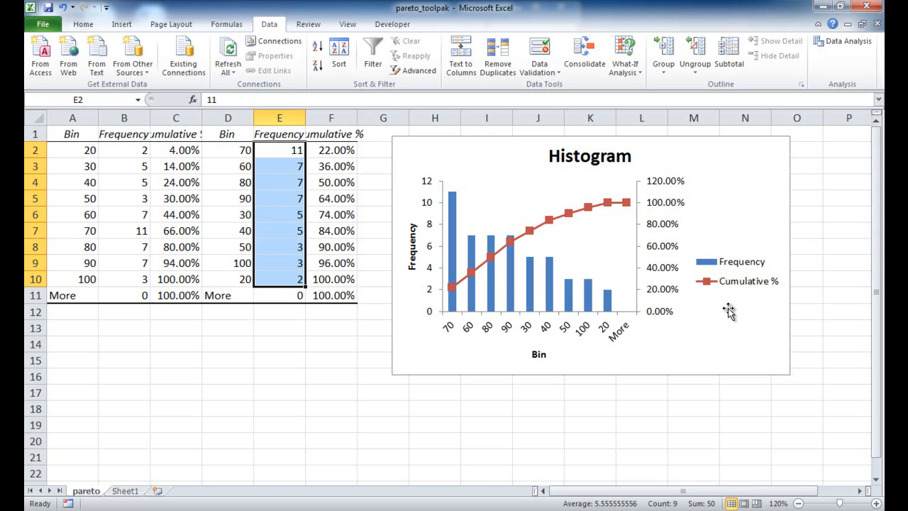
mouse_move(725, 310)
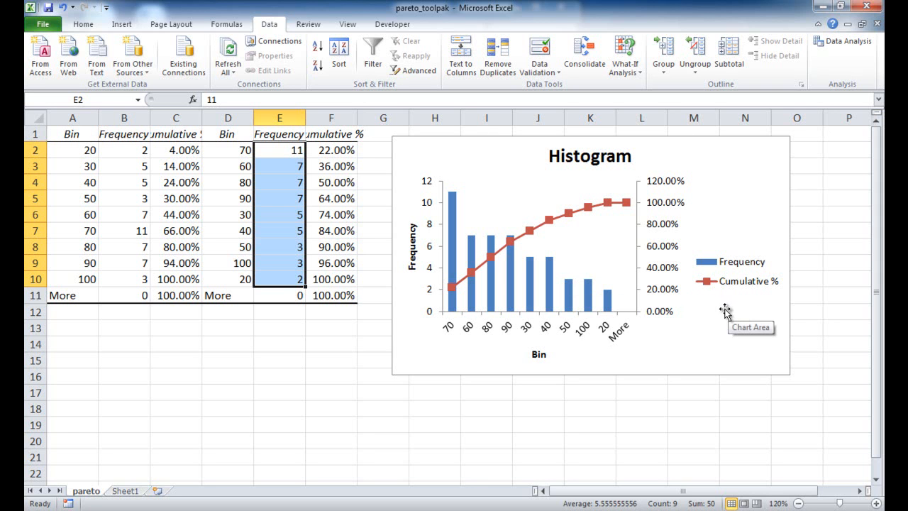
mouse_move(493, 341)
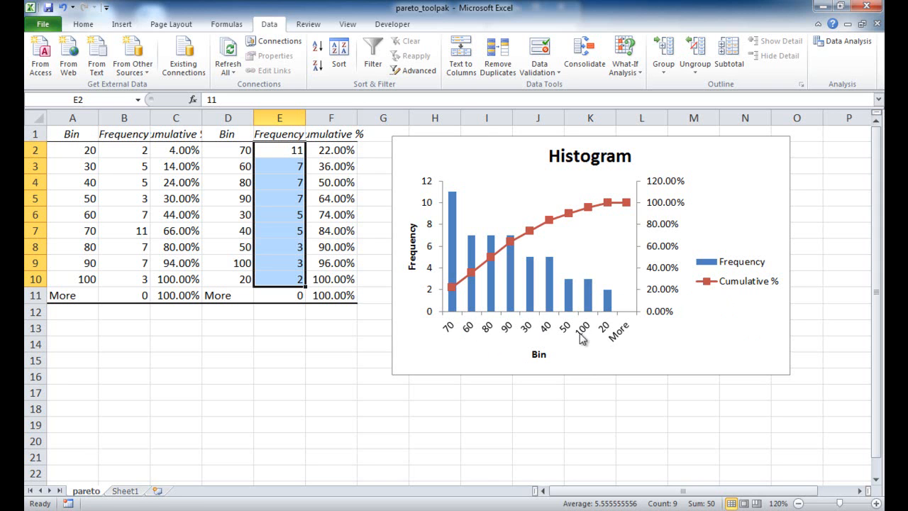
mouse_move(706, 365)
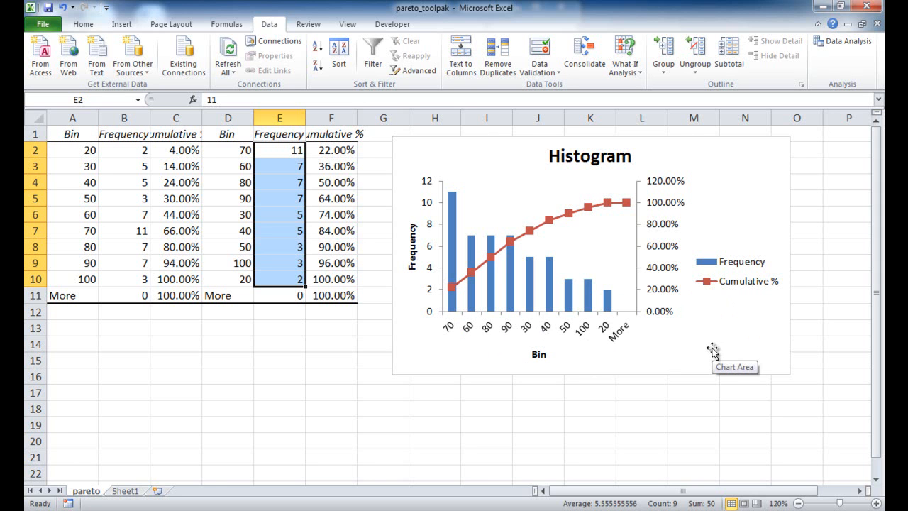